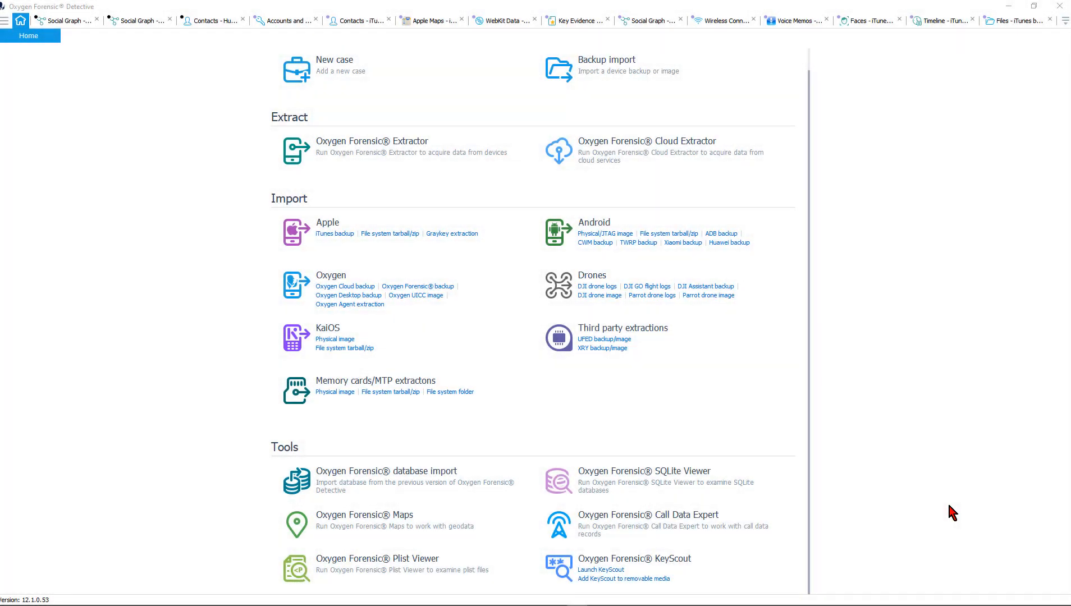
pyautogui.moveTo(342, 444)
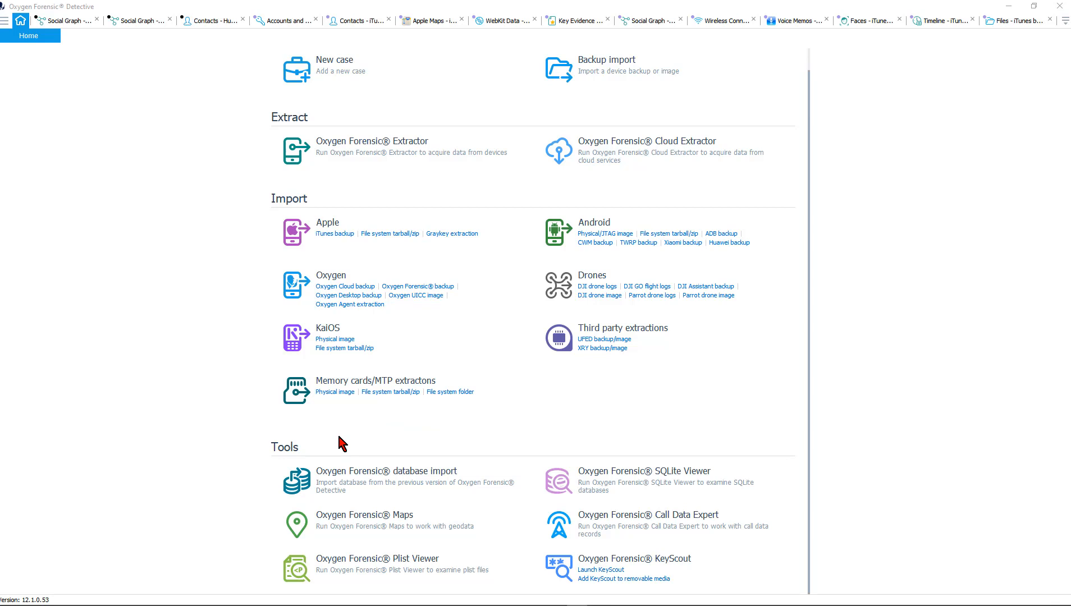
pyautogui.moveTo(704, 576)
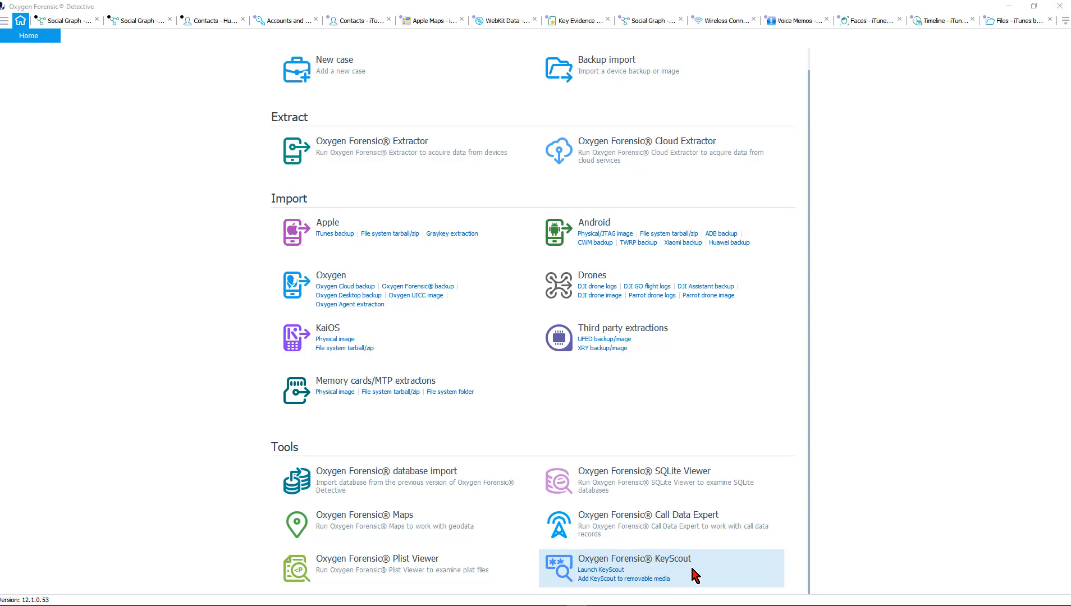
pyautogui.moveTo(683, 588)
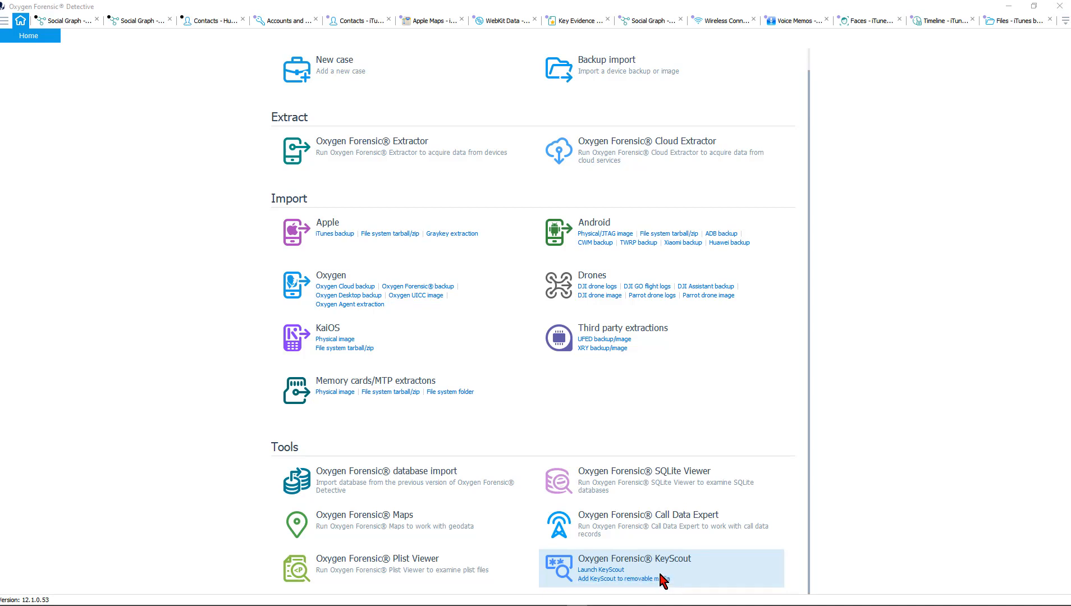
# - Start copying KeyScout to removable media, then cancel the copy
pyautogui.click(632, 580)
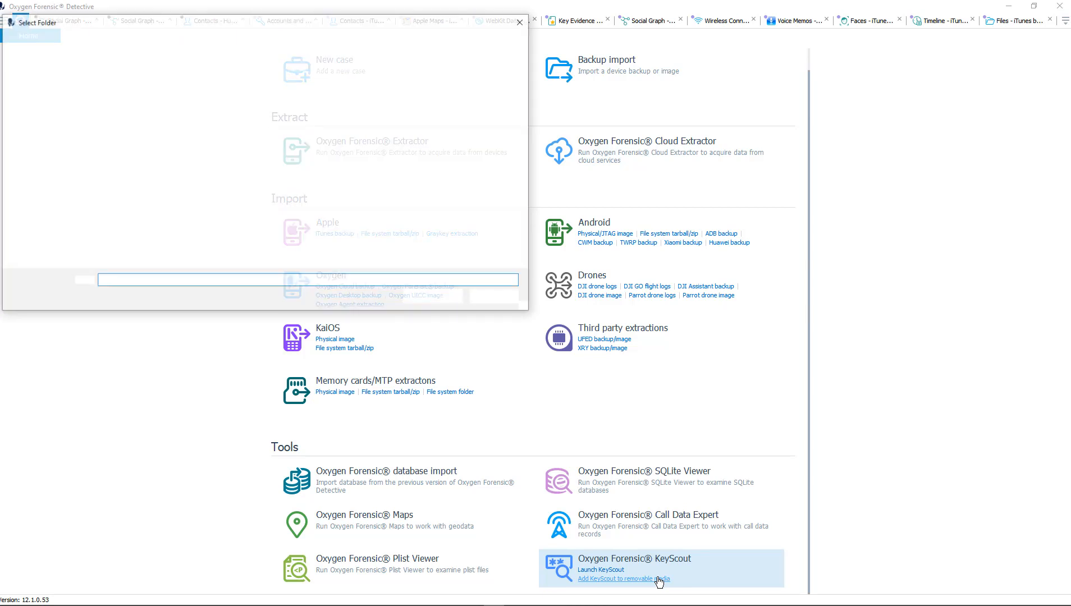
pyautogui.click(628, 579)
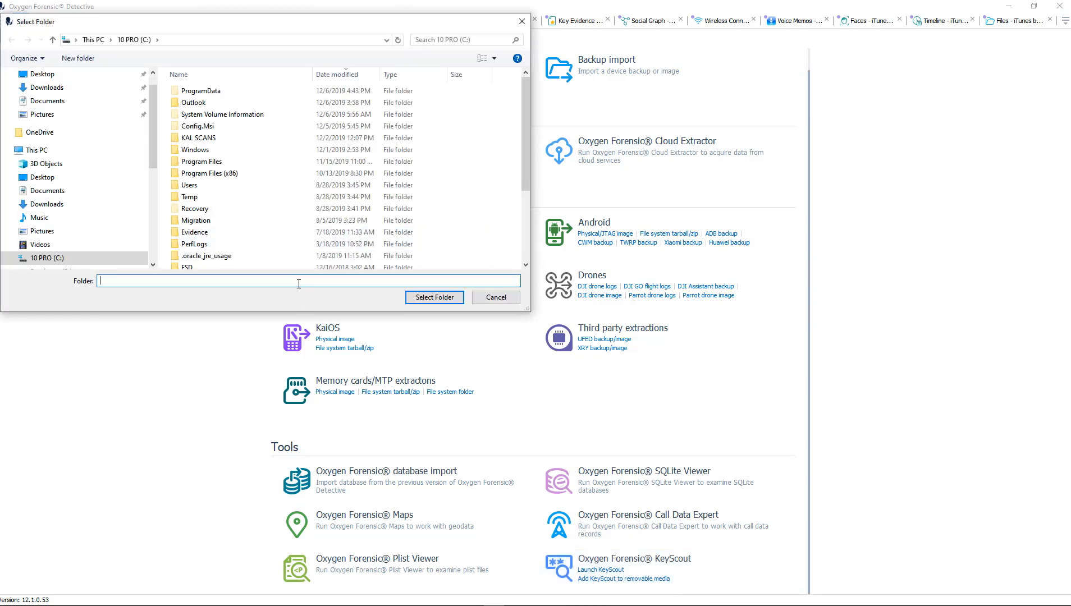
pyautogui.moveTo(516, 313)
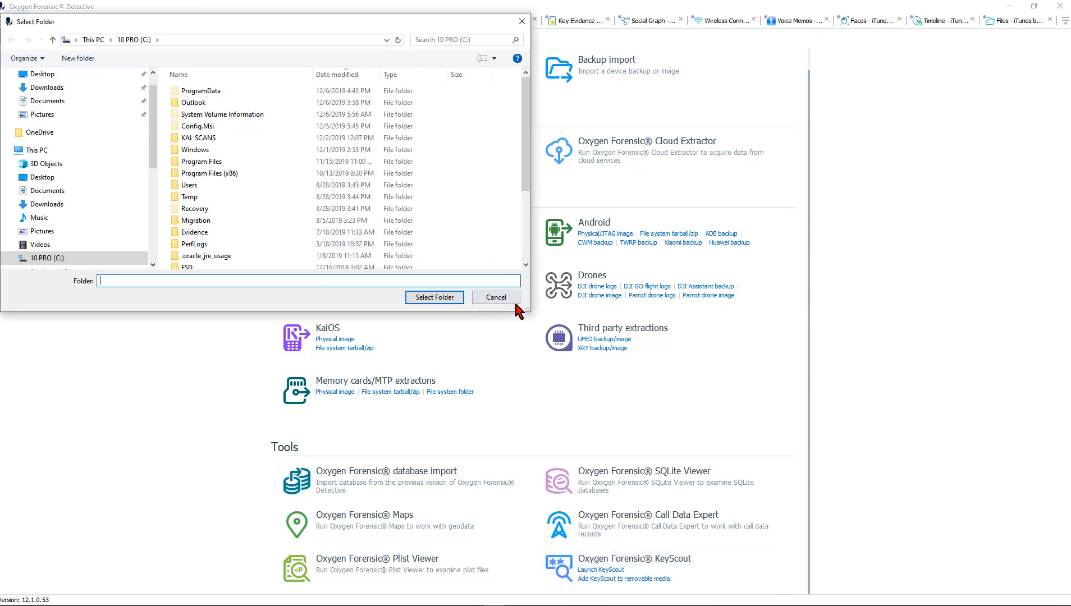
pyautogui.click(496, 297)
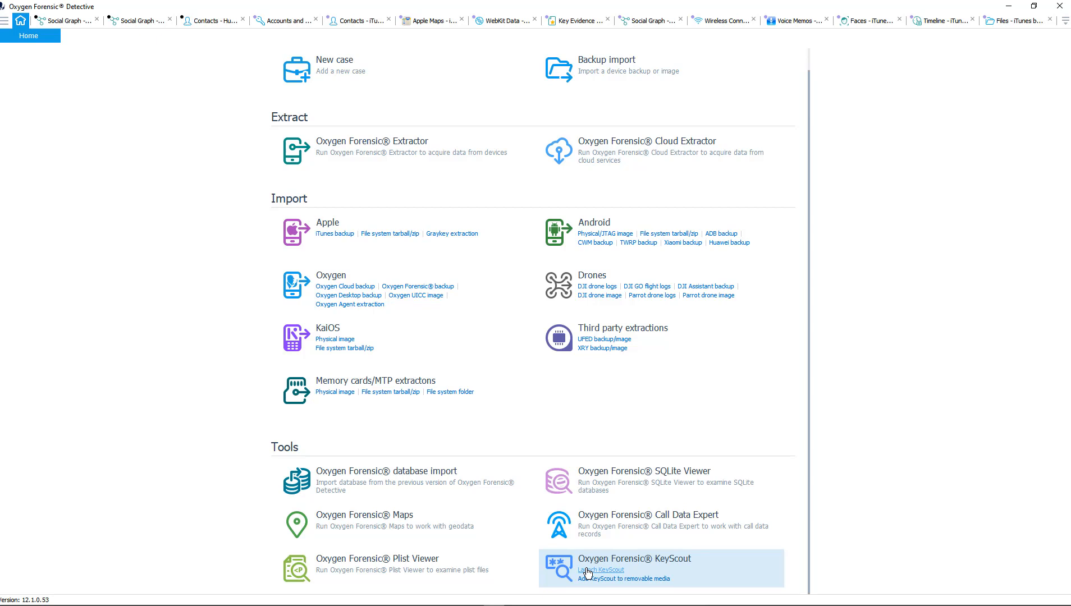
# - Launch KeyScout and review its Optimal-profile settings, scrolling the expanded Sources toggles
pyautogui.click(597, 569)
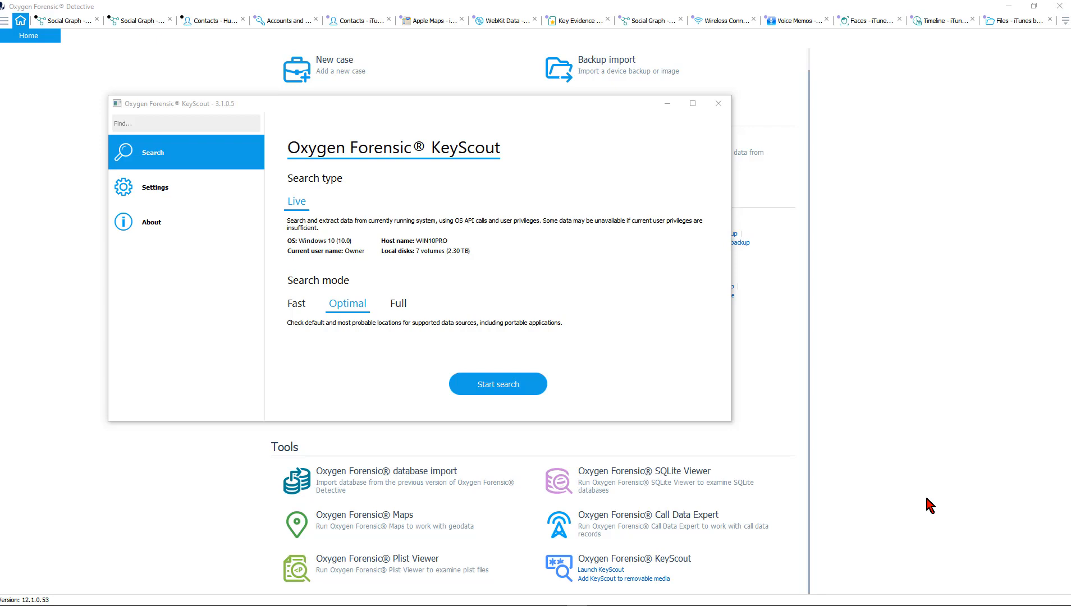
pyautogui.moveTo(680, 349)
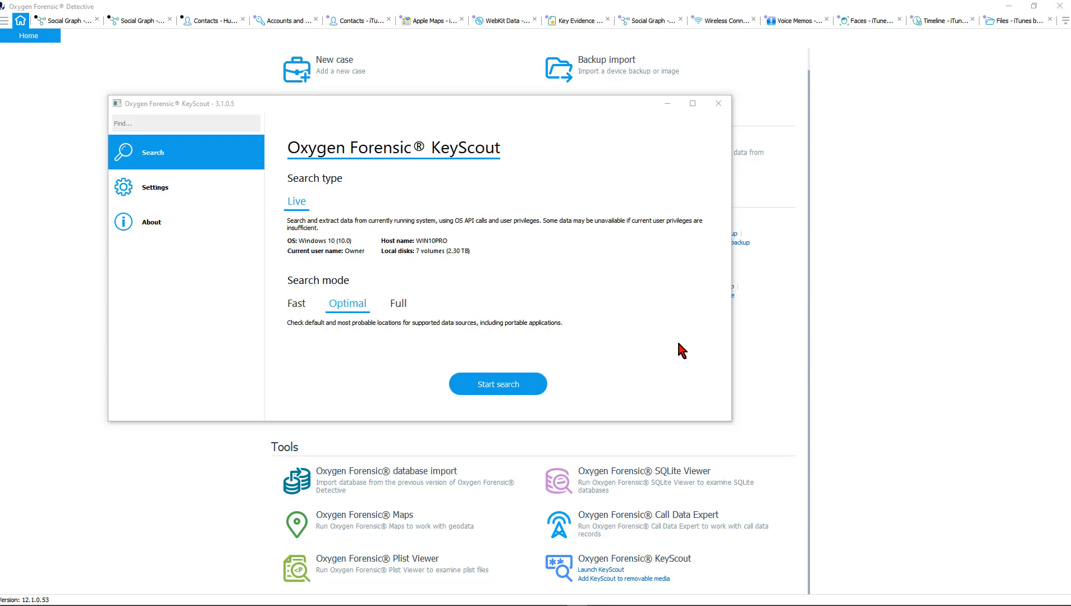
pyautogui.click(156, 187)
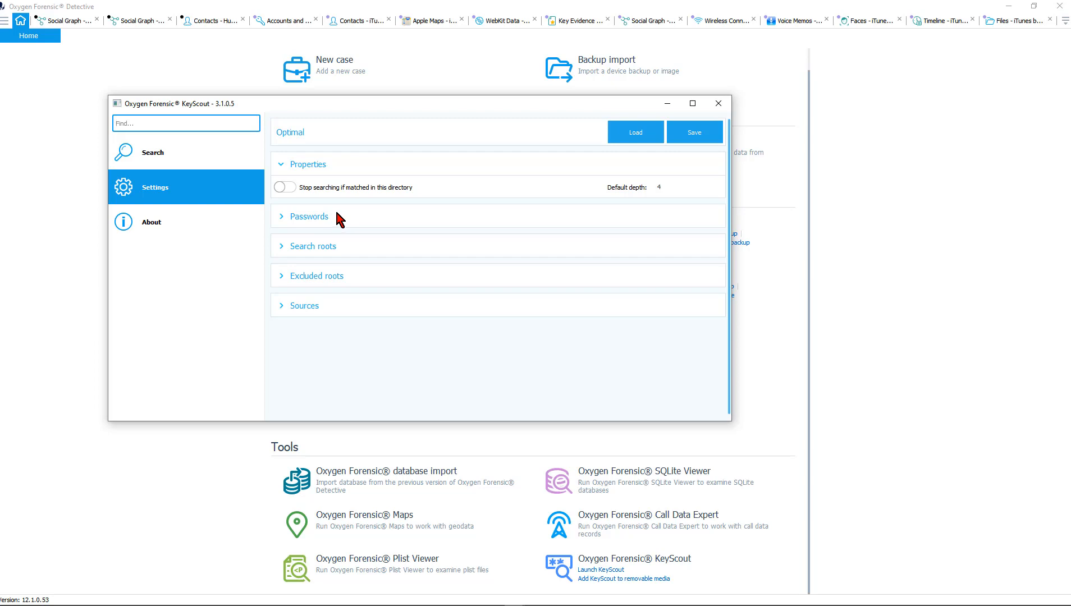
pyautogui.moveTo(357, 248)
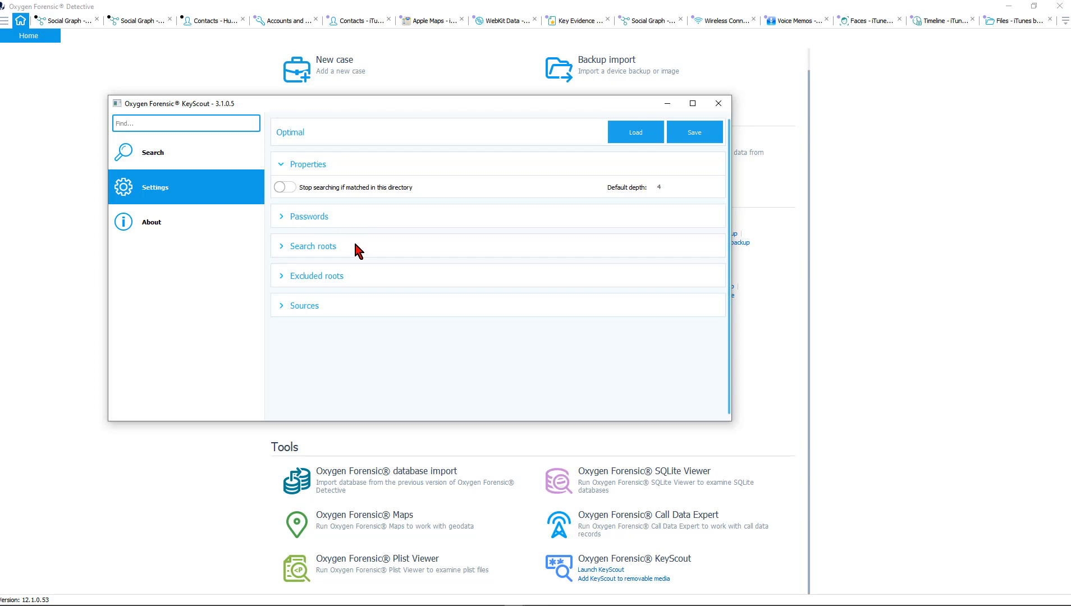
pyautogui.moveTo(361, 280)
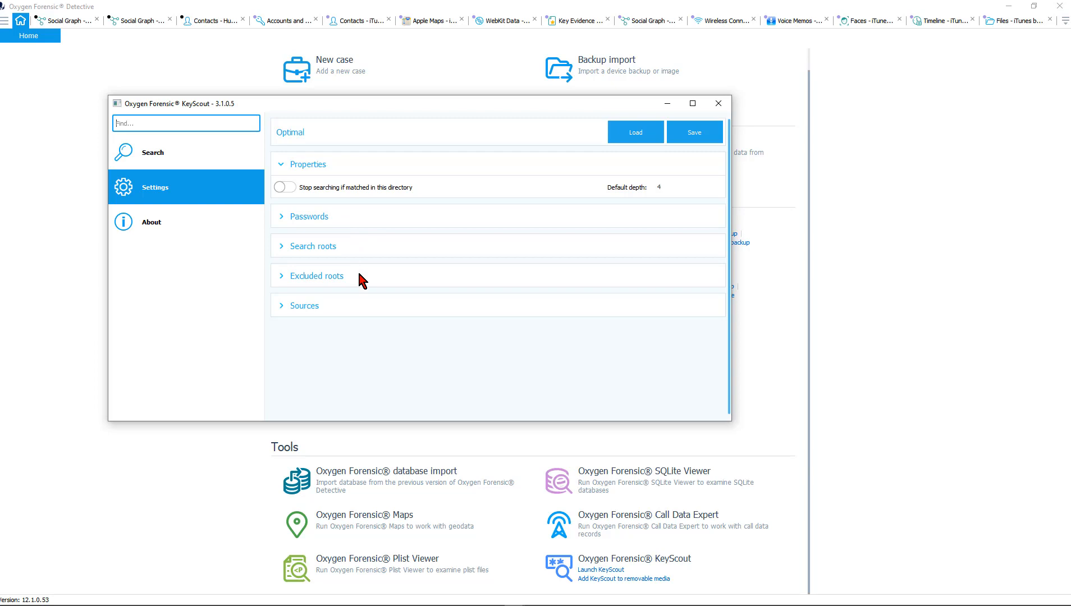
pyautogui.click(305, 306)
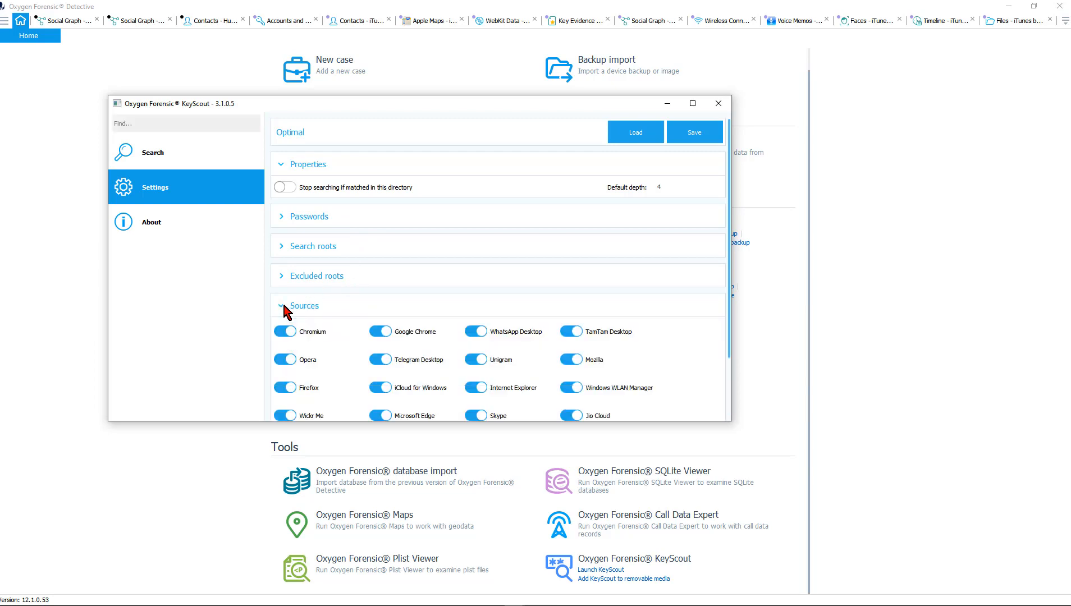
pyautogui.scroll(-3)
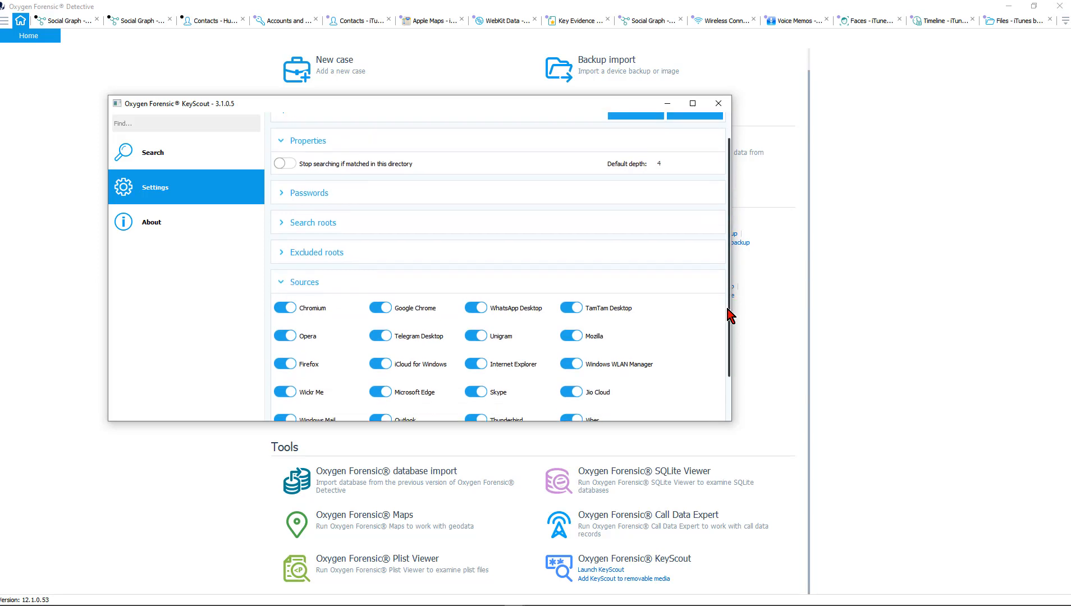
pyautogui.scroll(-3)
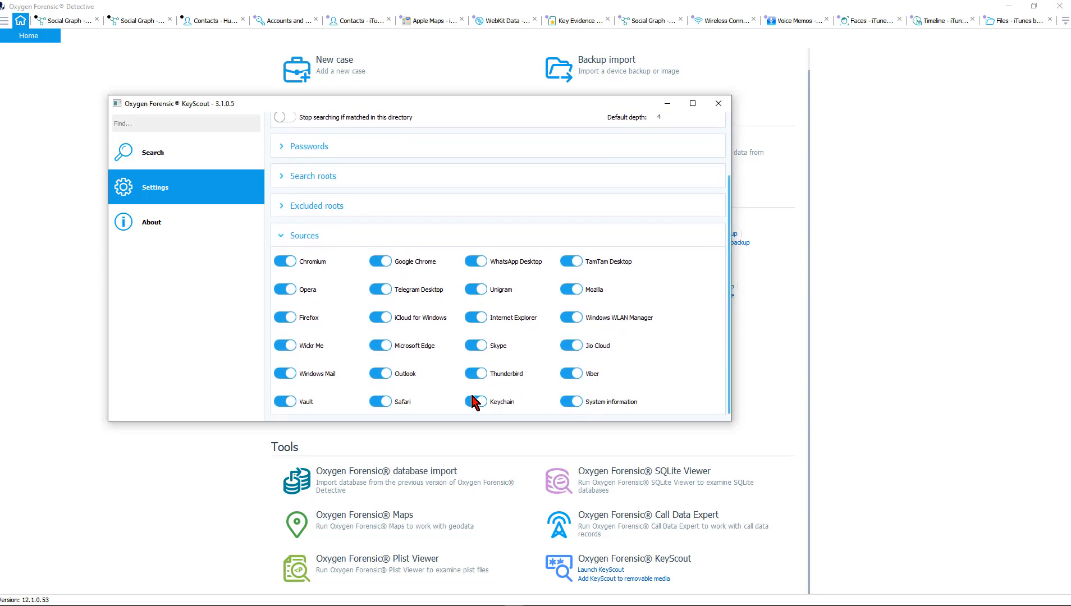
pyautogui.click(474, 402)
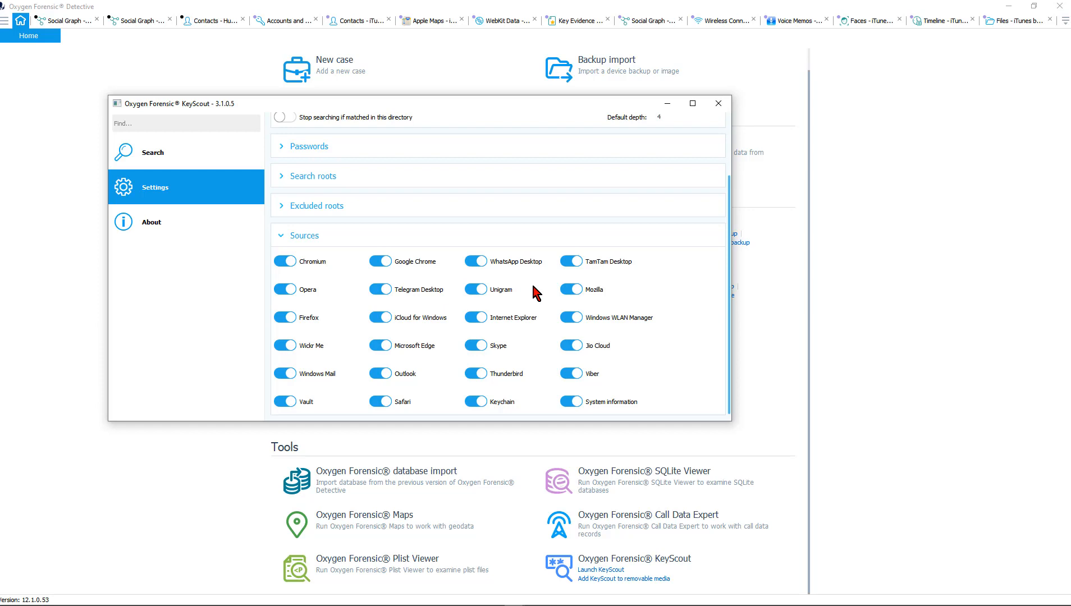
pyautogui.moveTo(508, 360)
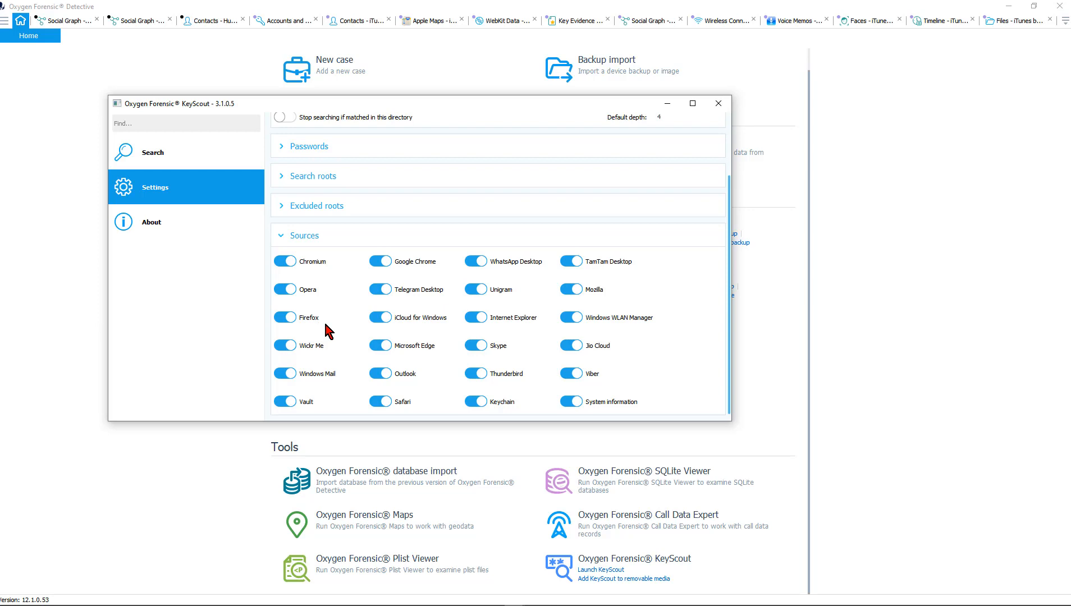
# - View KeyScout 3.1.0.5's About page and read the supported applications and systems help
pyautogui.click(151, 222)
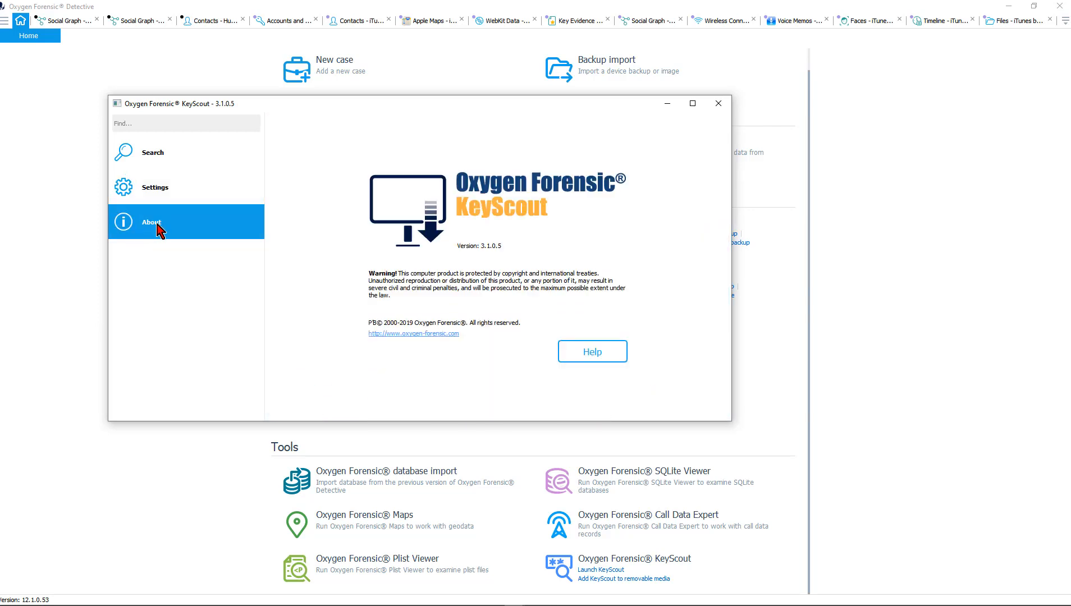
pyautogui.click(592, 351)
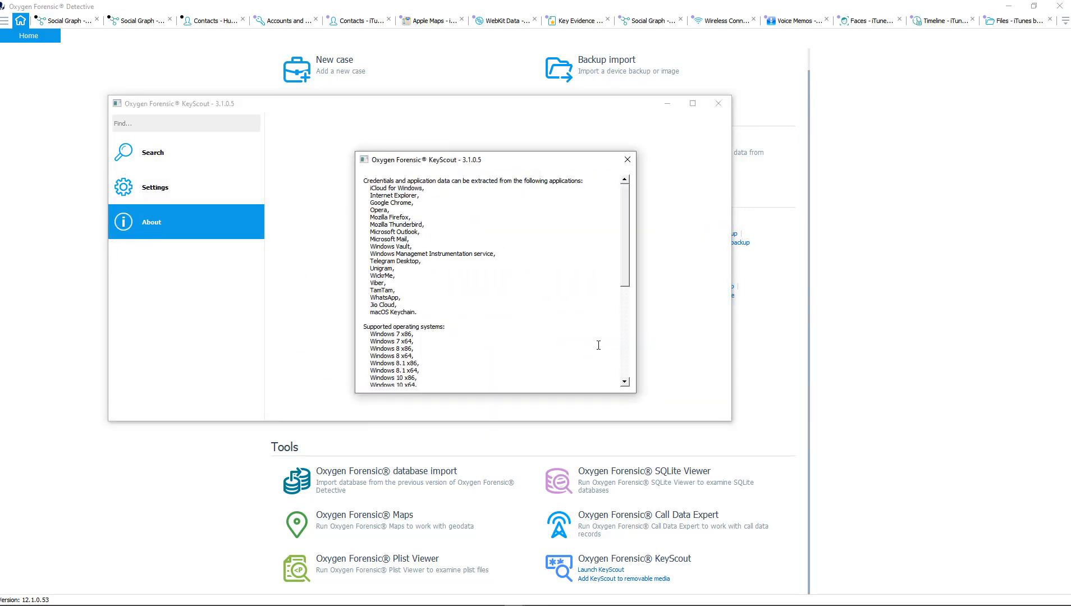
pyautogui.scroll(-3)
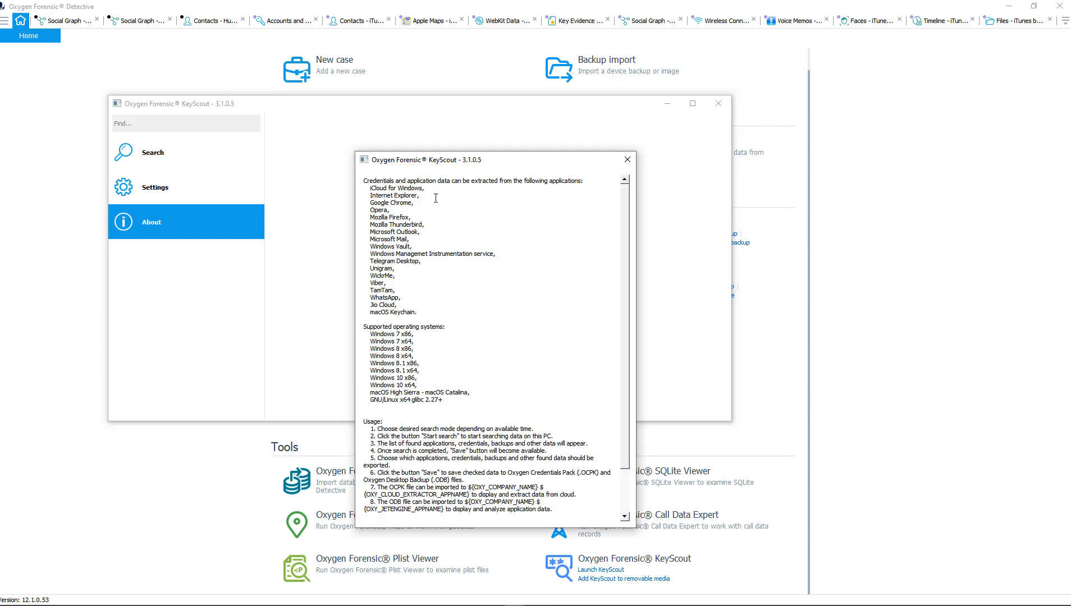
pyautogui.moveTo(438, 189)
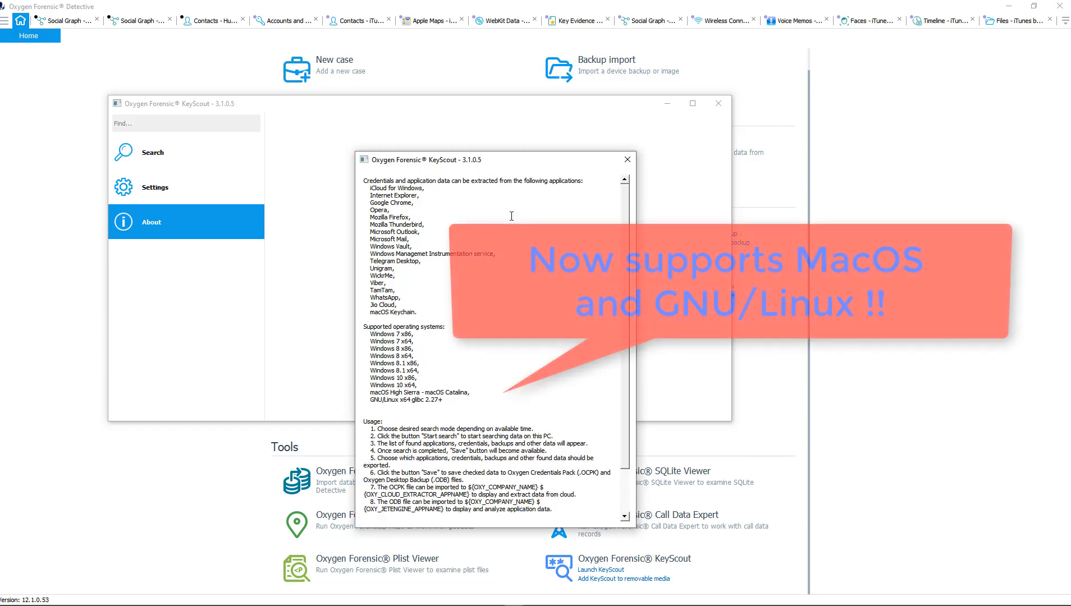
pyautogui.moveTo(494, 406)
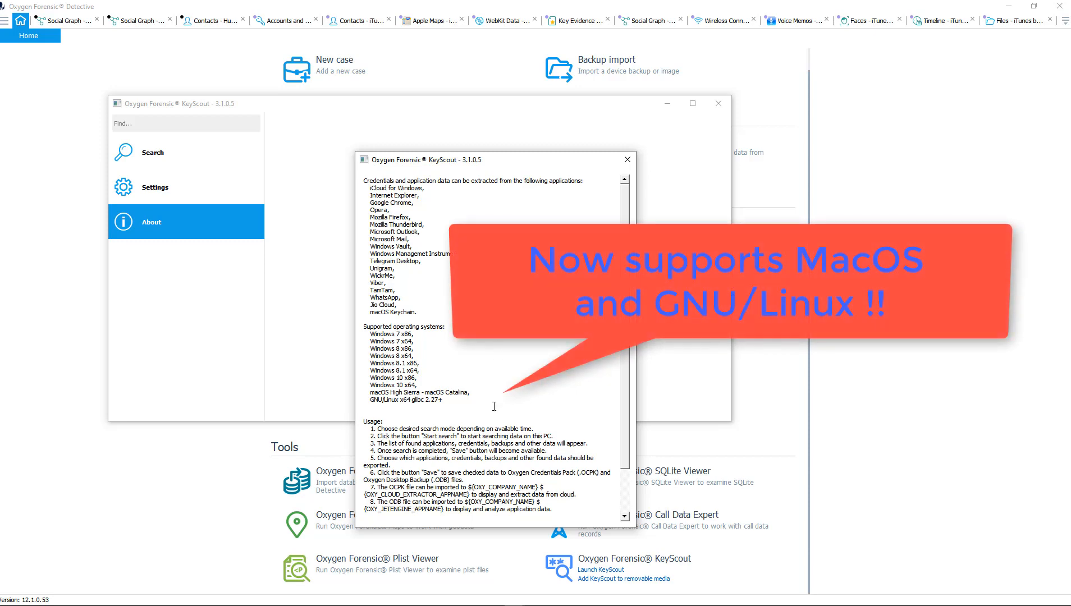
pyautogui.scroll(-3)
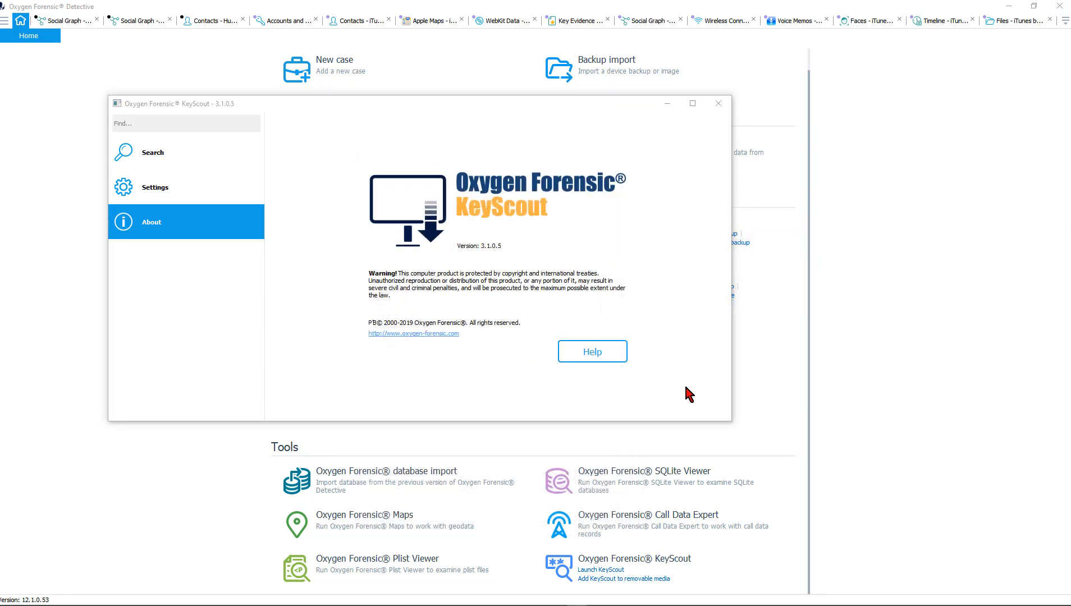
# - Run a Fast live search finding 133 passwords, 4 tokens, 5 applications and 1 backup
pyautogui.click(153, 152)
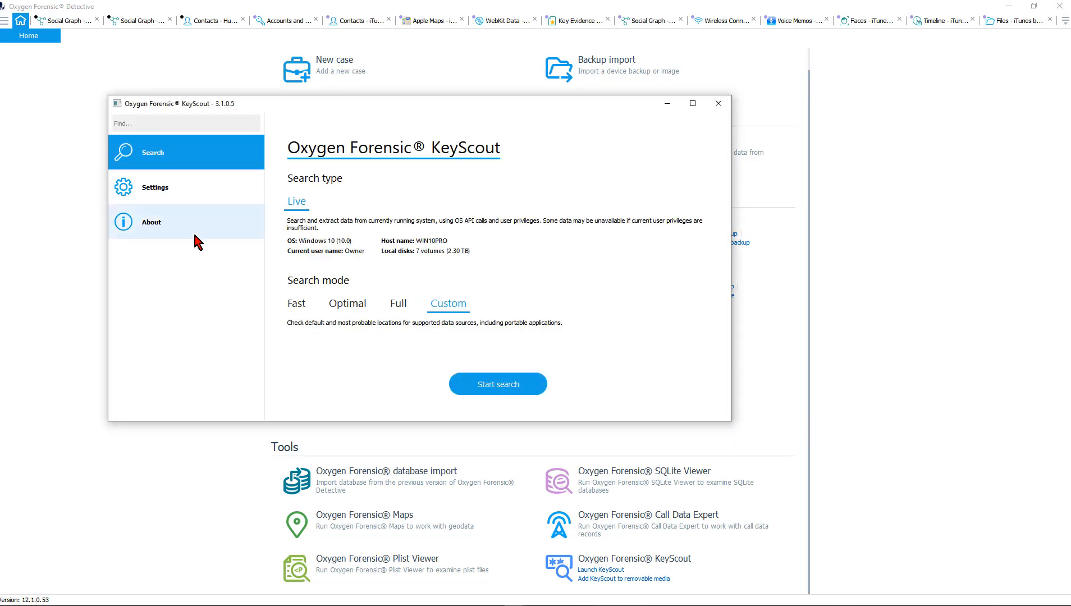
pyautogui.click(448, 303)
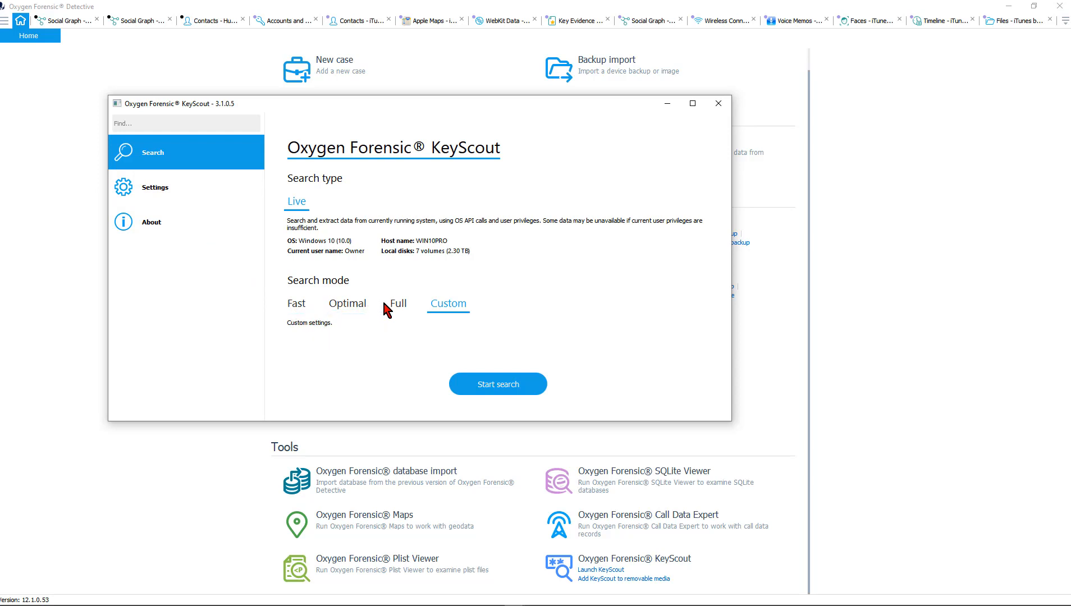
pyautogui.click(398, 304)
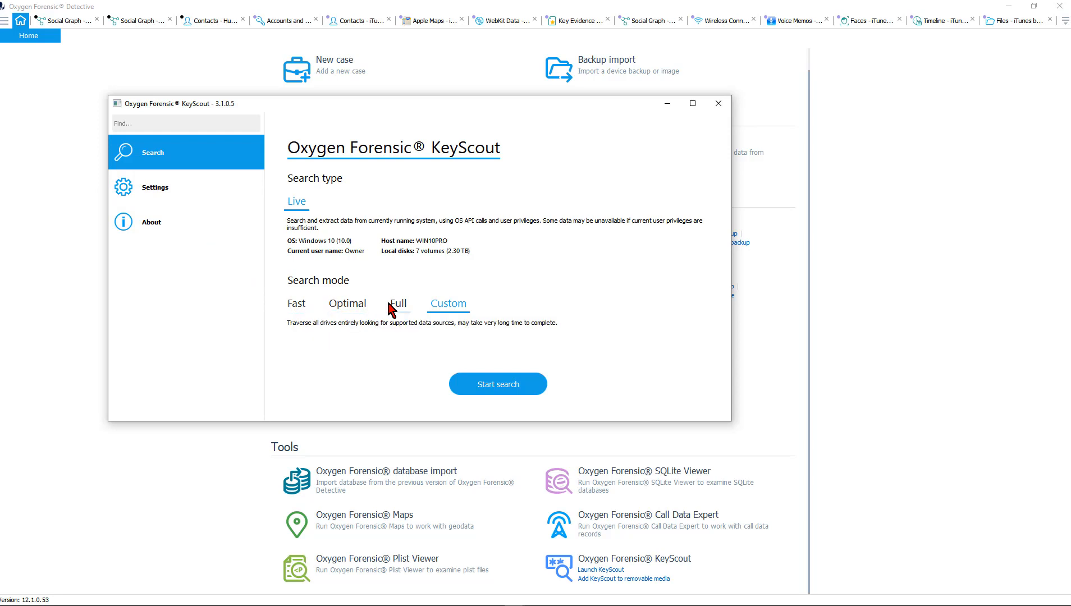
pyautogui.click(447, 303)
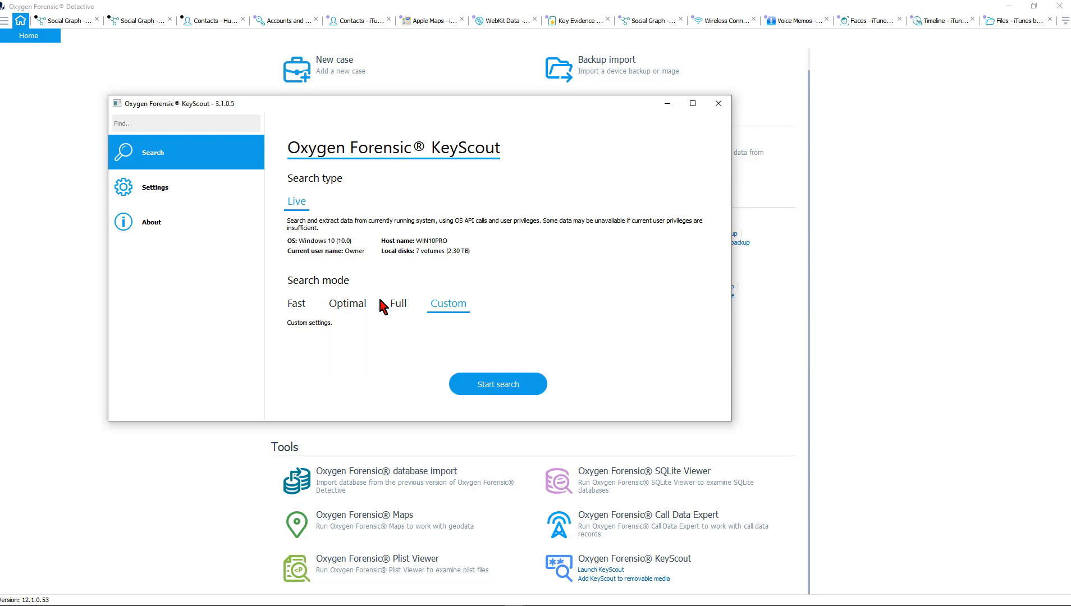
pyautogui.click(296, 303)
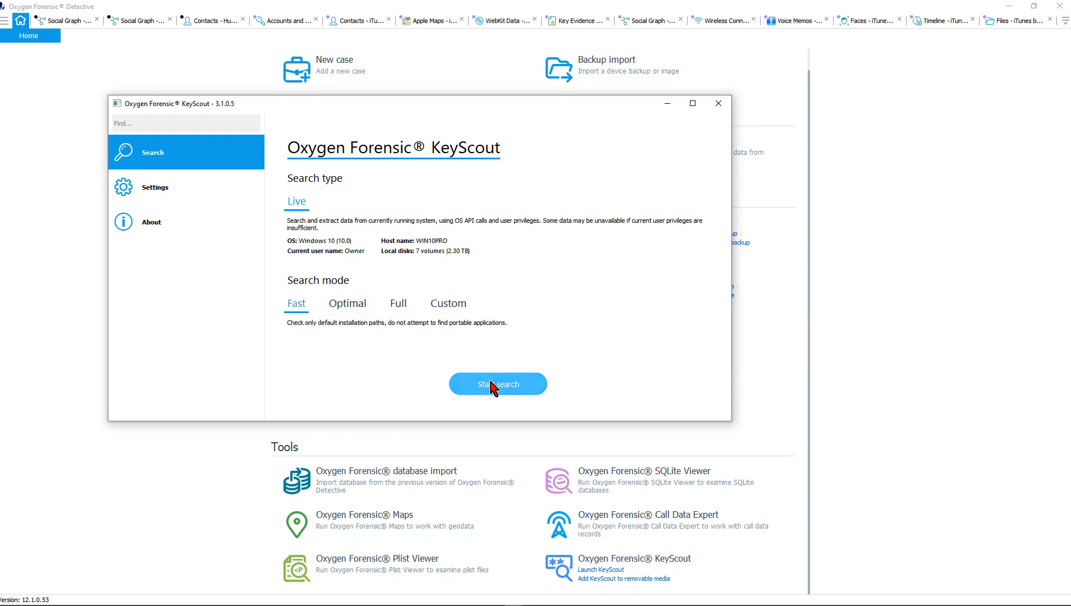
pyautogui.click(498, 384)
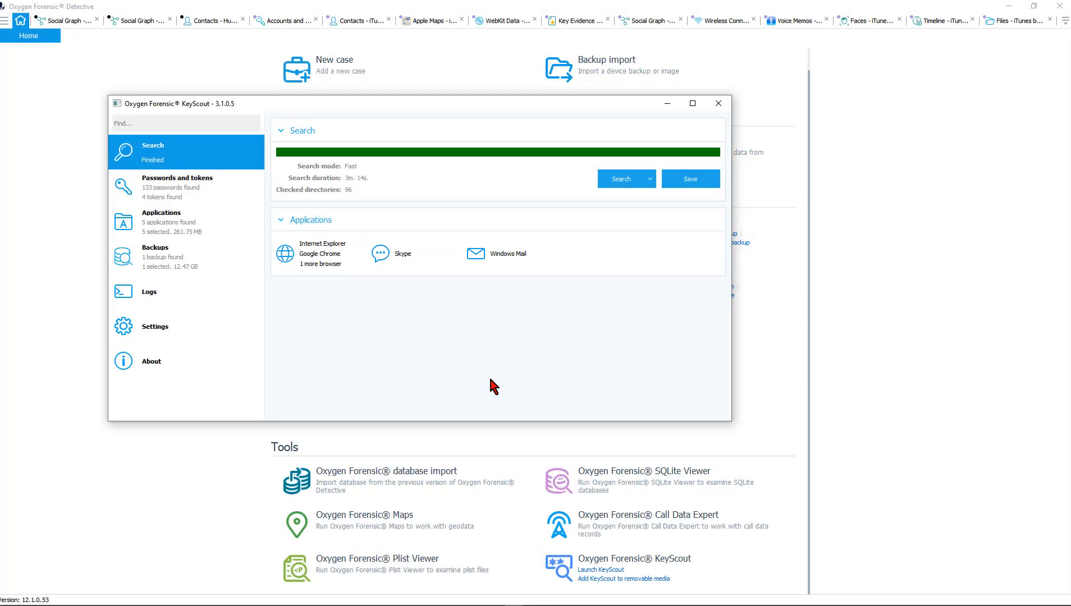
pyautogui.moveTo(479, 369)
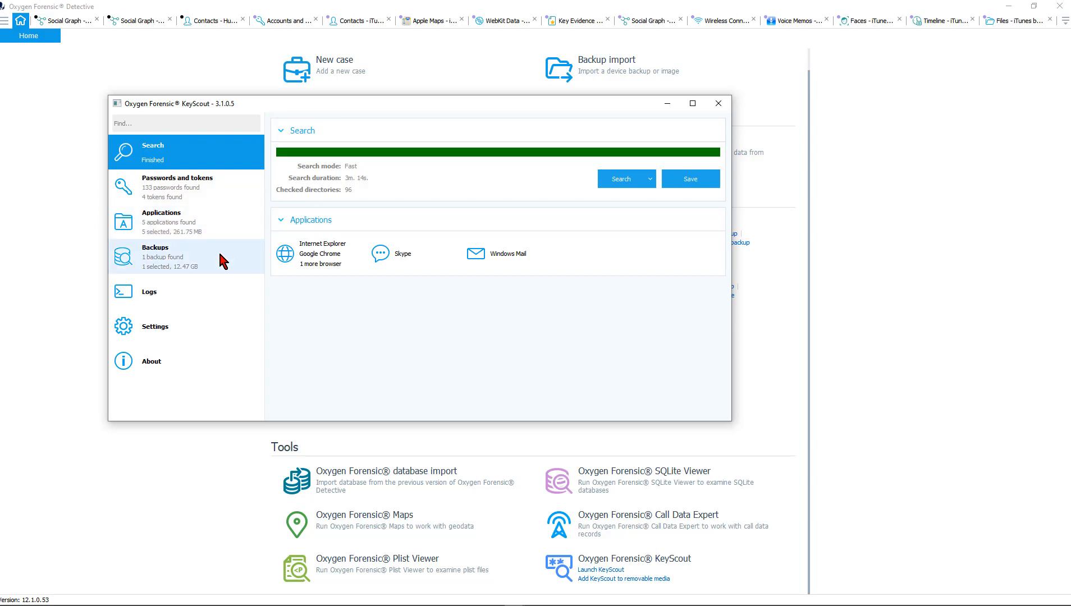
pyautogui.moveTo(224, 273)
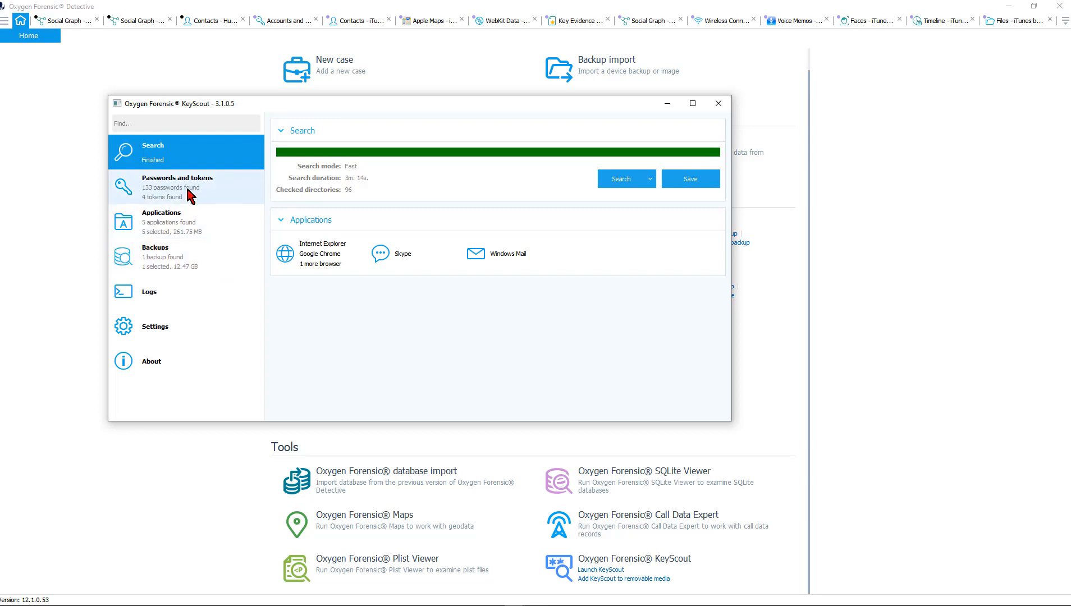
# - Browse the found credentials with their users, services, masked values, sources and paths
pyautogui.click(178, 186)
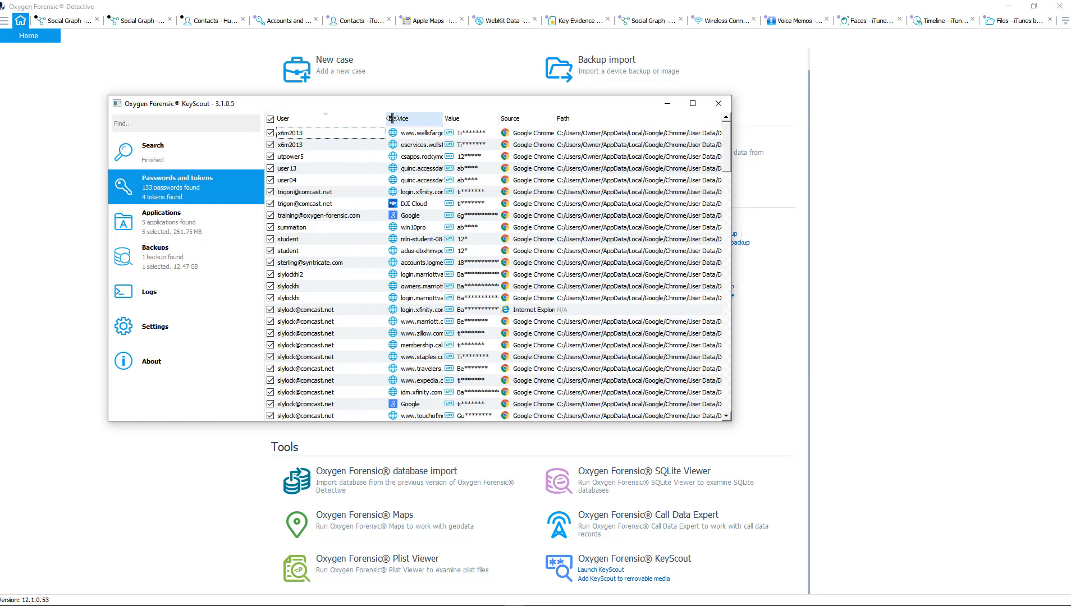
pyautogui.scroll(-3)
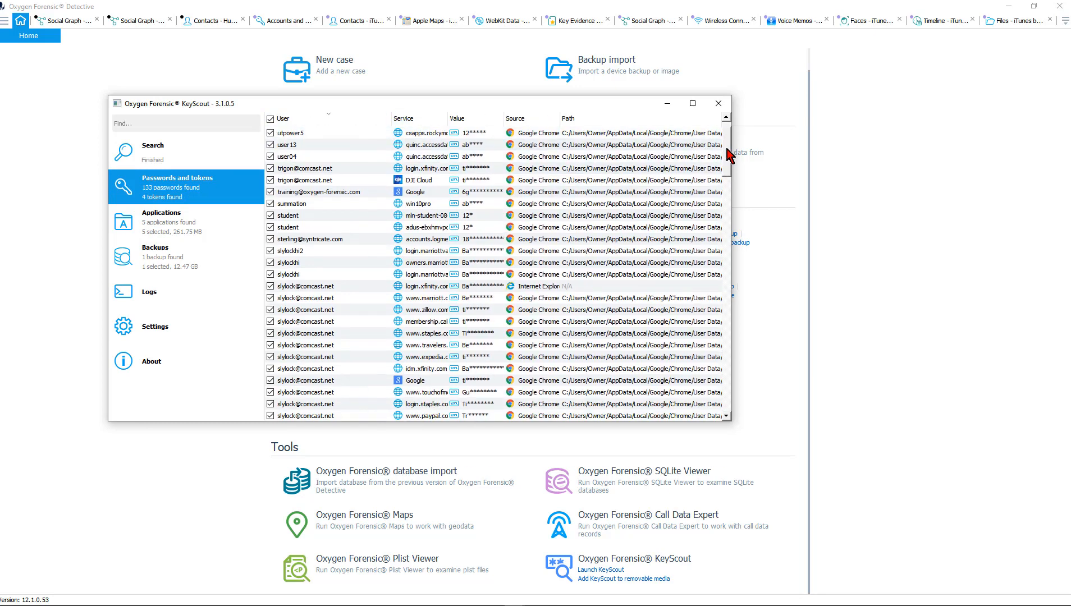
pyautogui.scroll(-3)
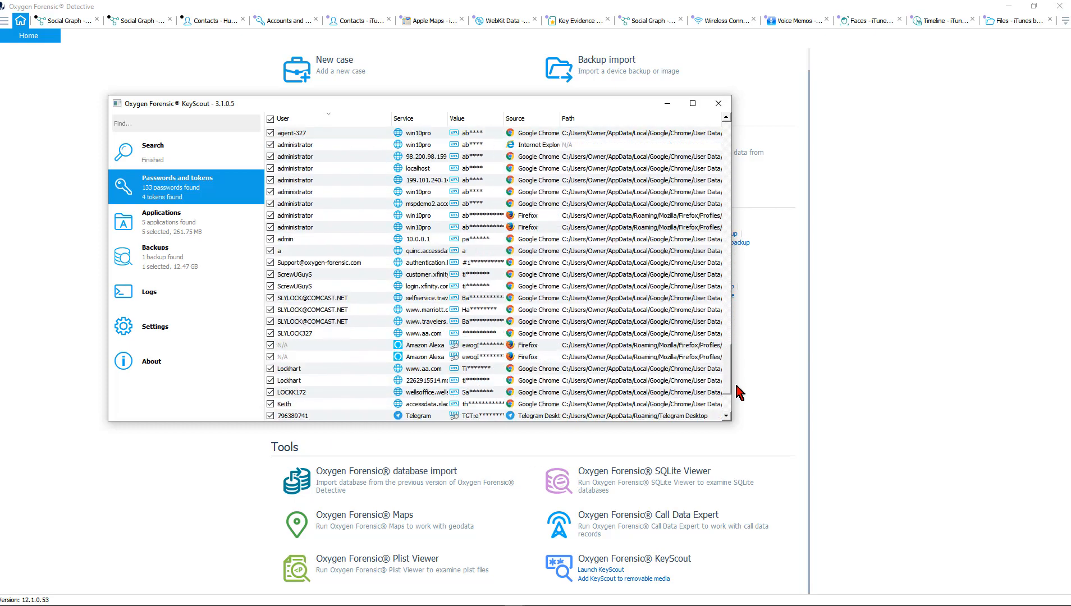
pyautogui.scroll(-3)
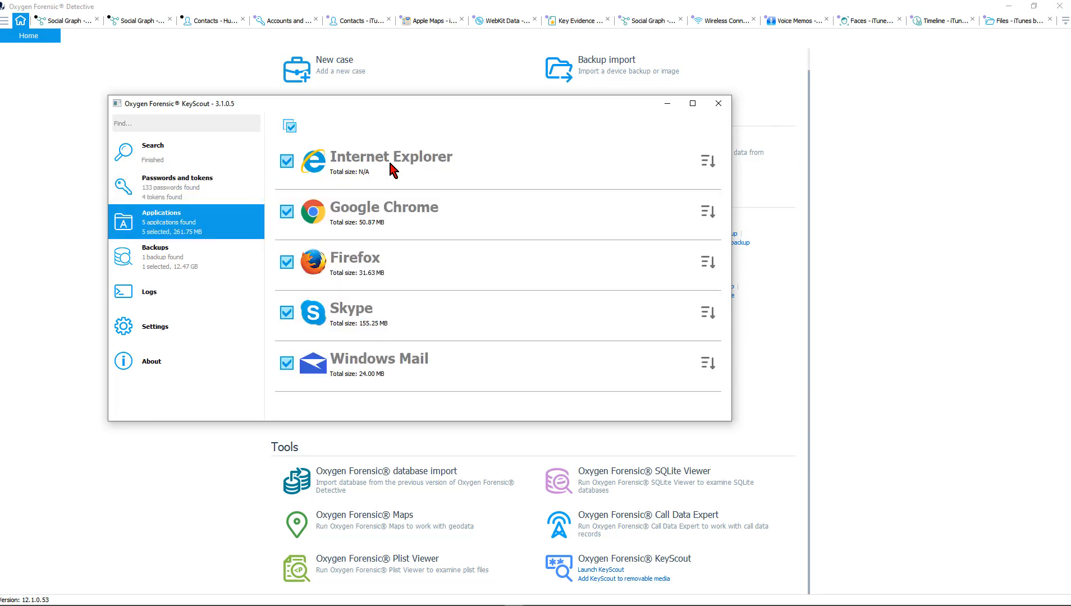
pyautogui.moveTo(384, 180)
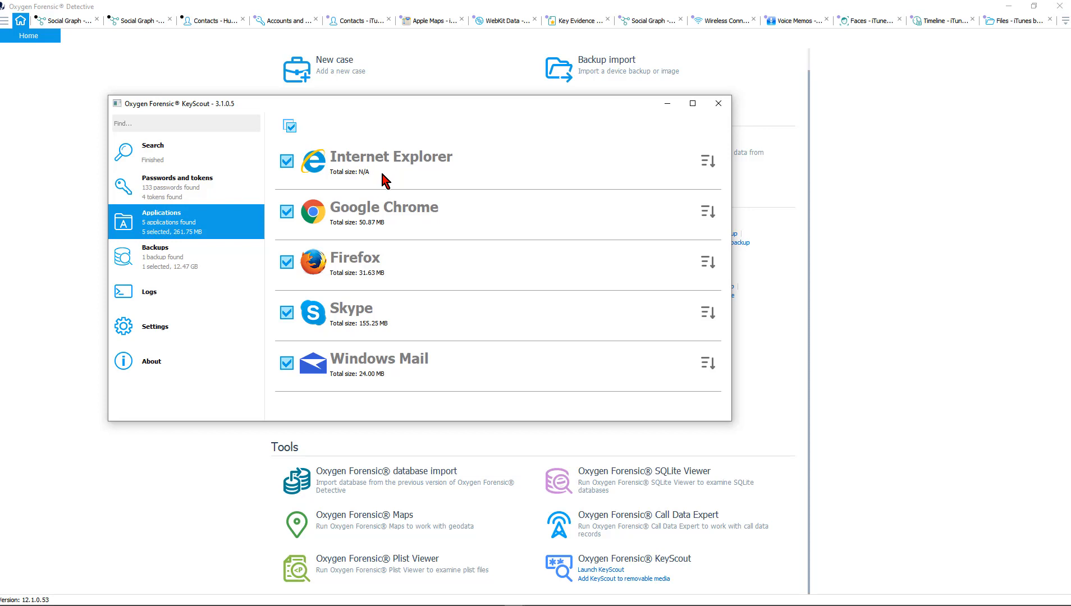
pyautogui.moveTo(482, 225)
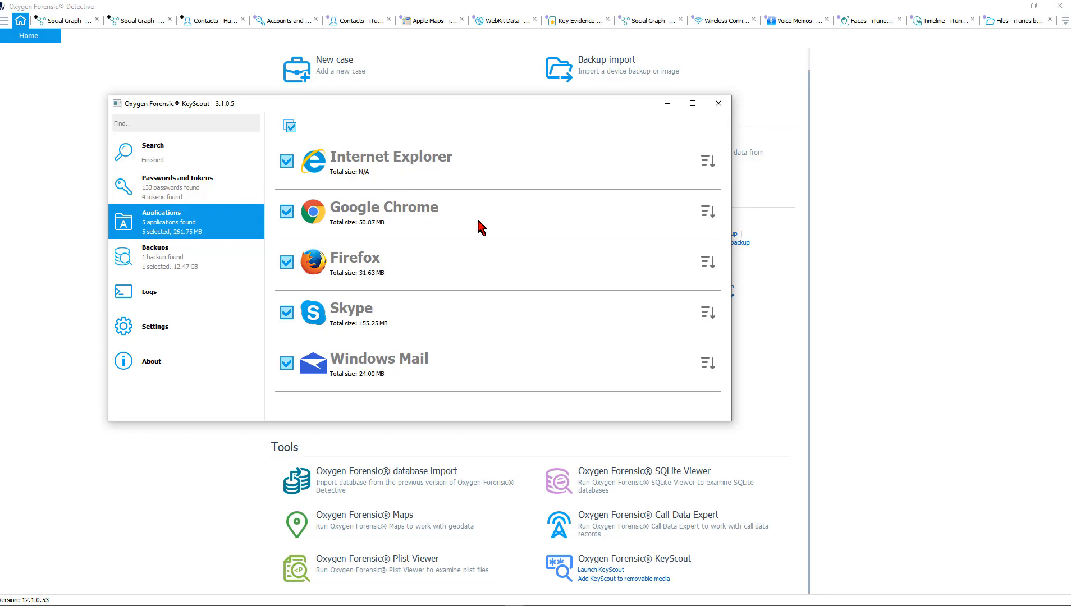
pyautogui.moveTo(401, 232)
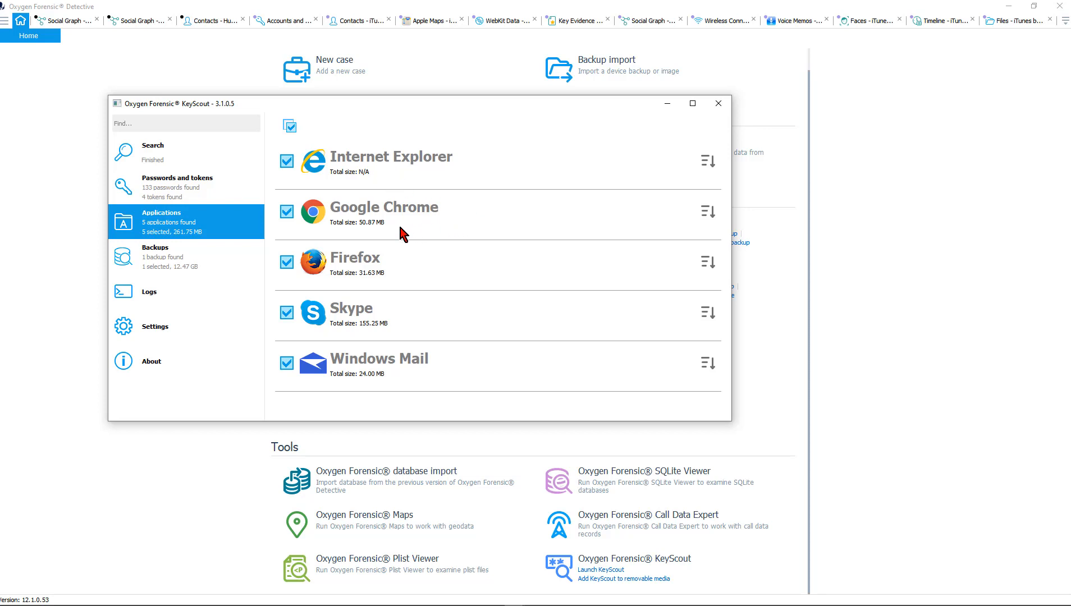
pyautogui.moveTo(426, 266)
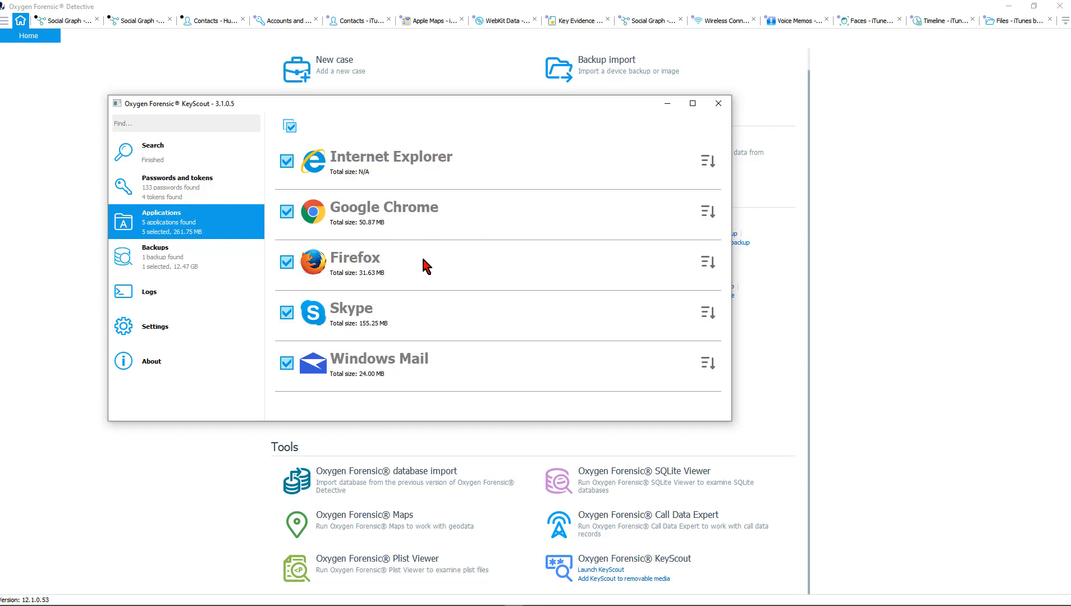
pyautogui.moveTo(455, 315)
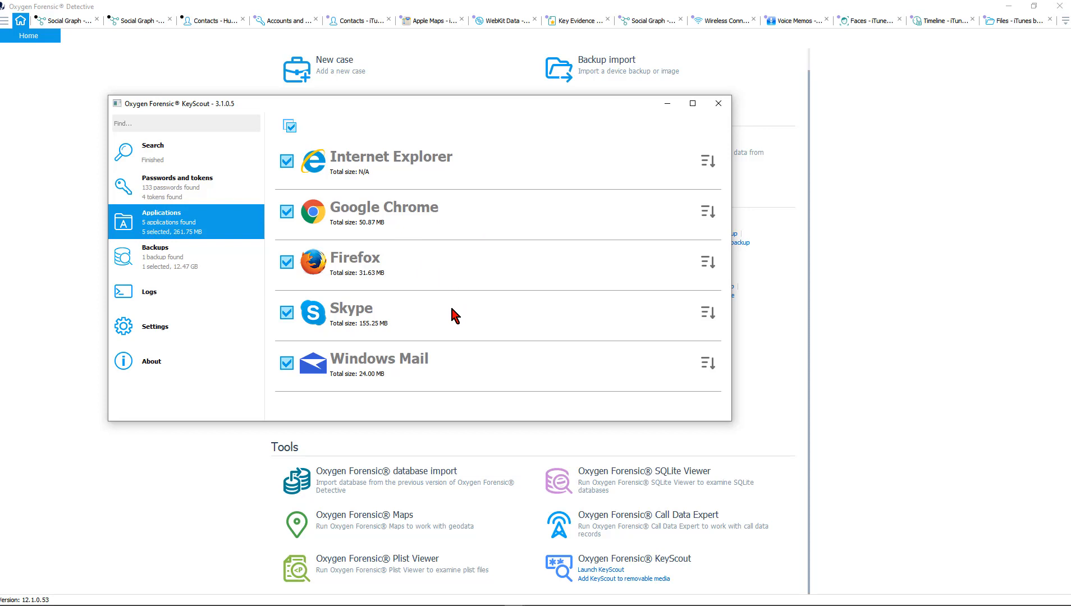
pyautogui.moveTo(473, 374)
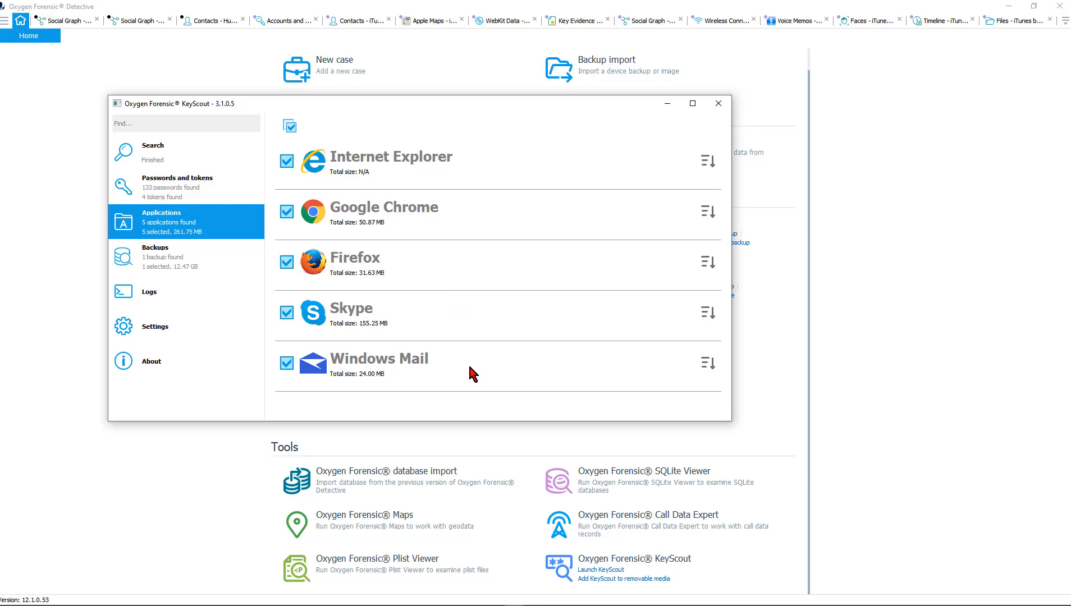
# - Expand Skype and Google Chrome data source details, then uncheck Skype, leaving 106.50 MB selected
pyautogui.click(705, 312)
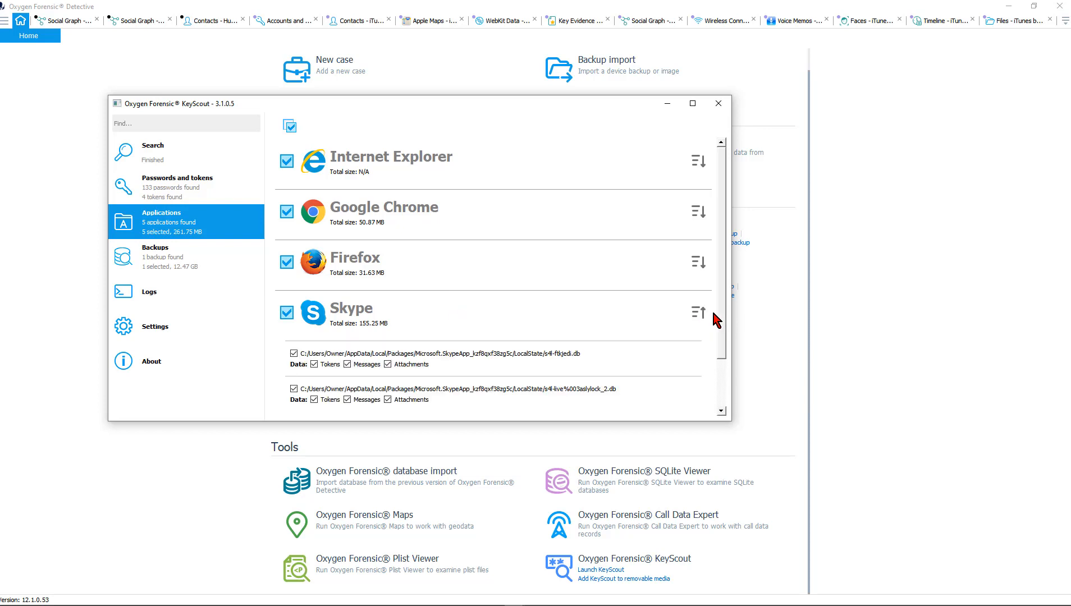
pyautogui.scroll(-3)
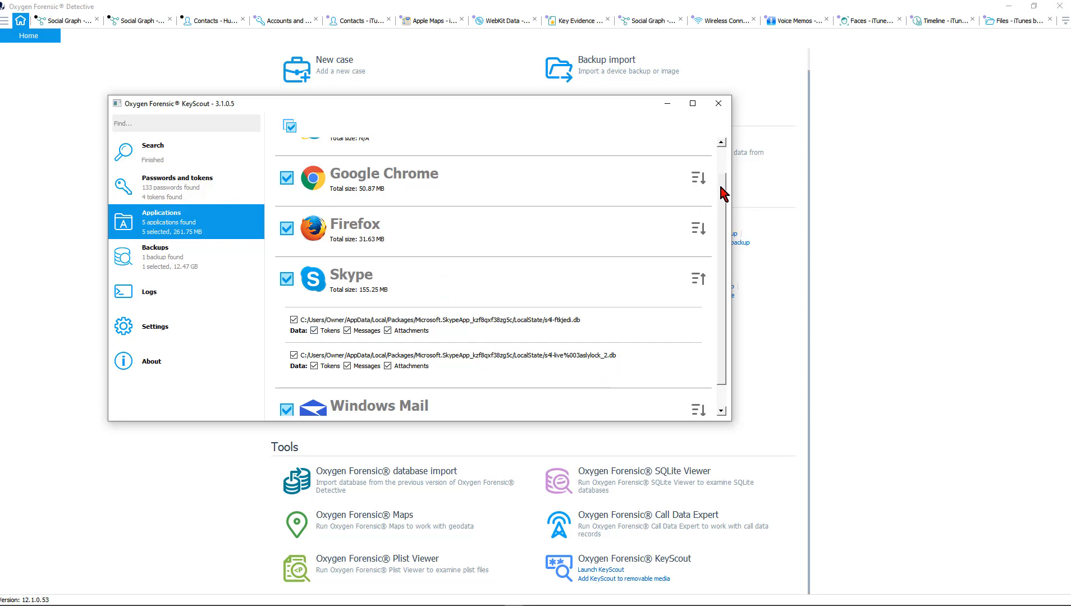
pyautogui.click(698, 178)
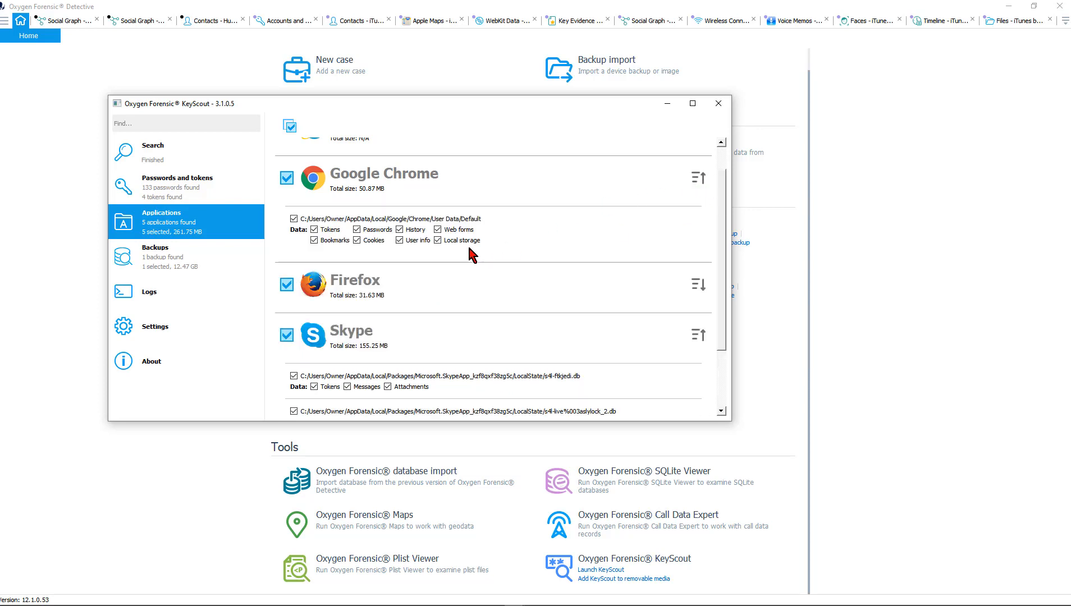
pyautogui.moveTo(582, 253)
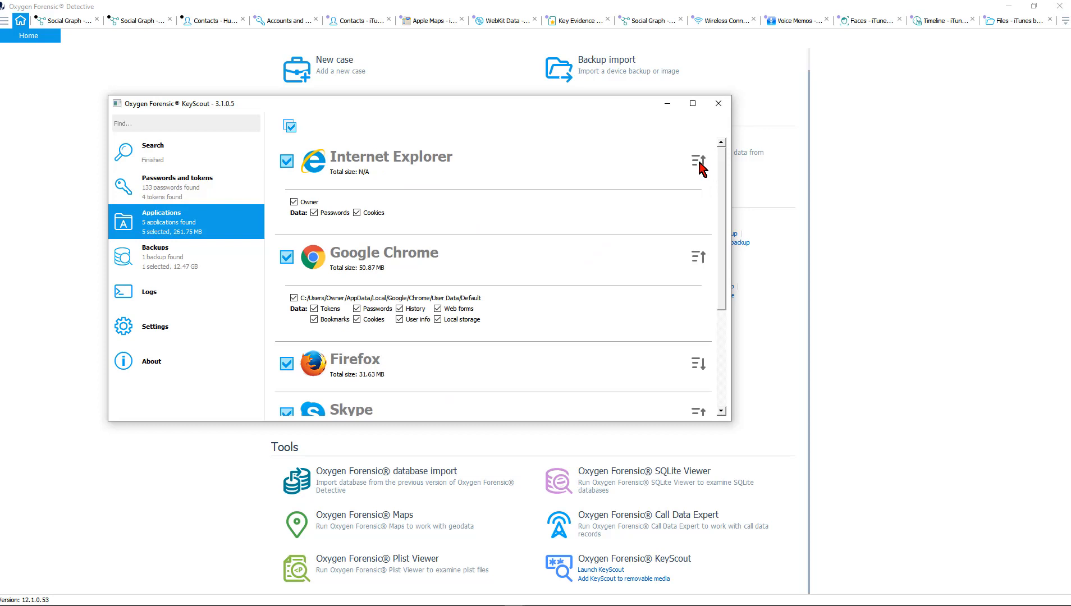
pyautogui.moveTo(583, 233)
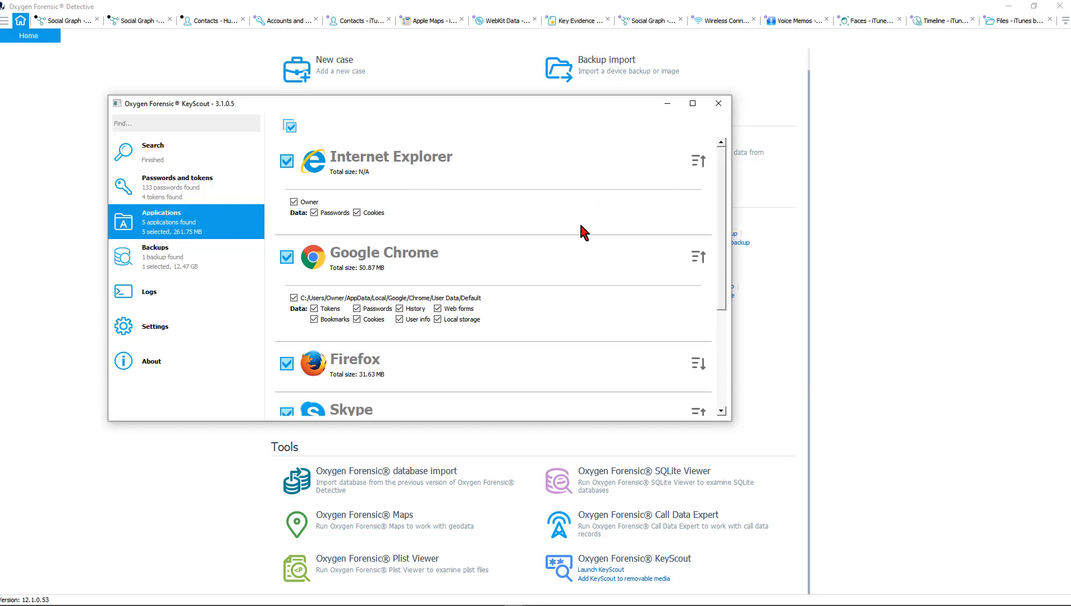
pyautogui.scroll(-3)
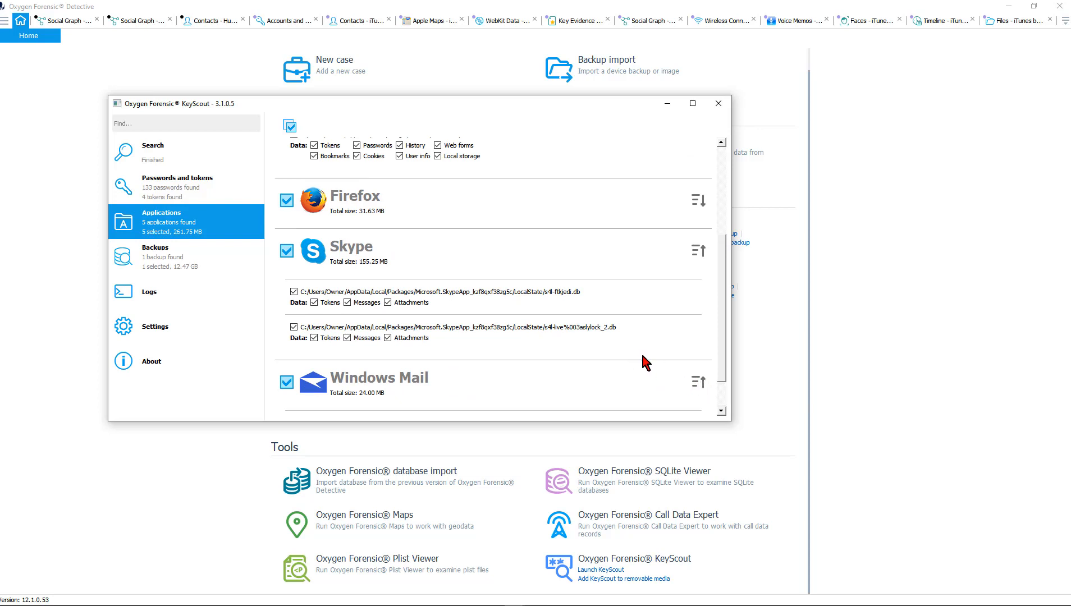
pyautogui.scroll(-3)
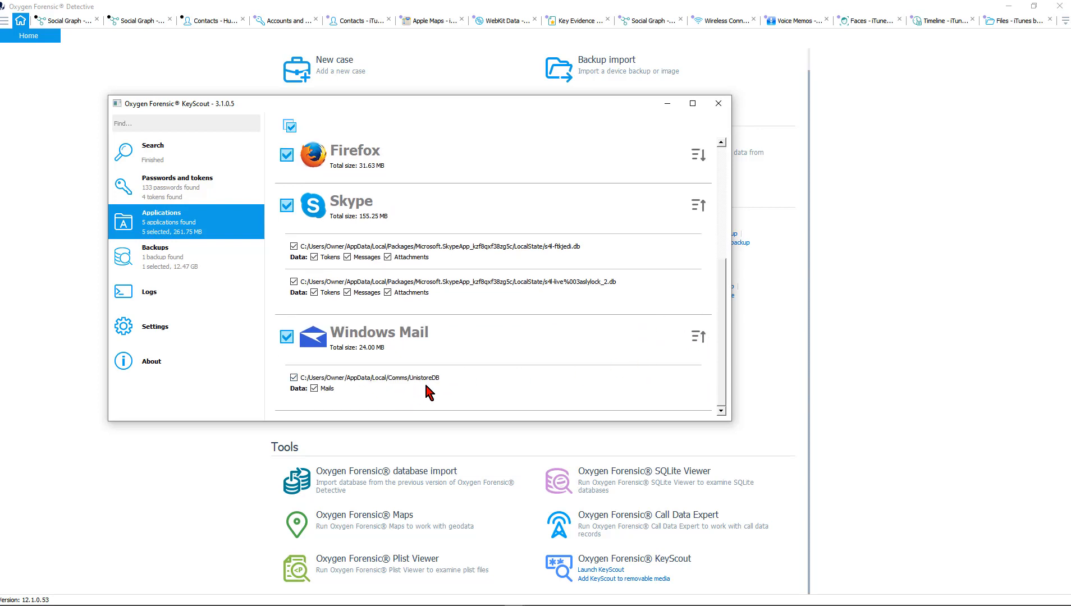
pyautogui.moveTo(513, 363)
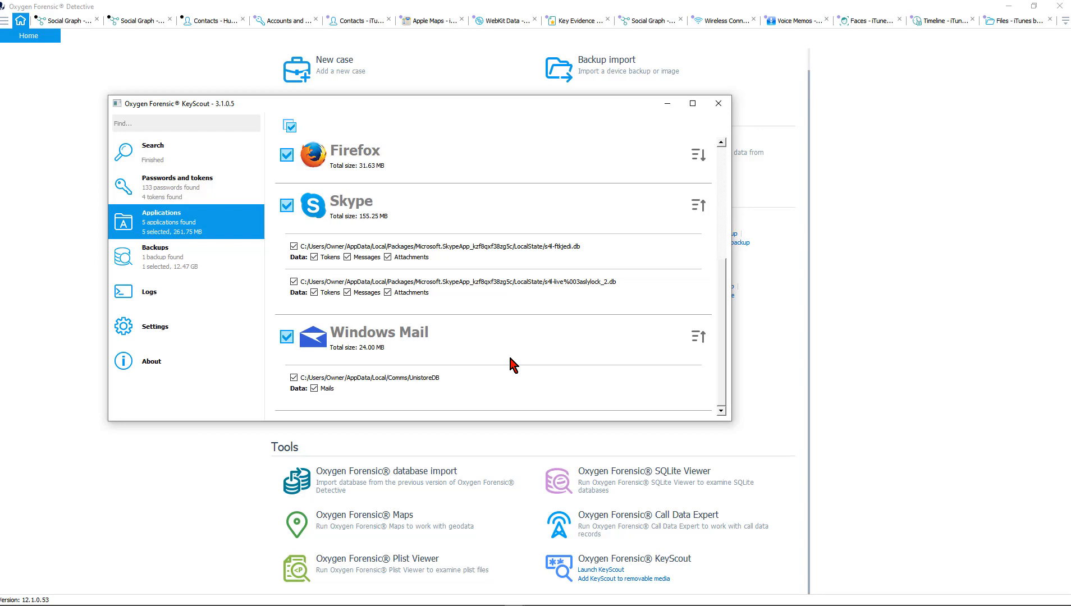
pyautogui.click(163, 256)
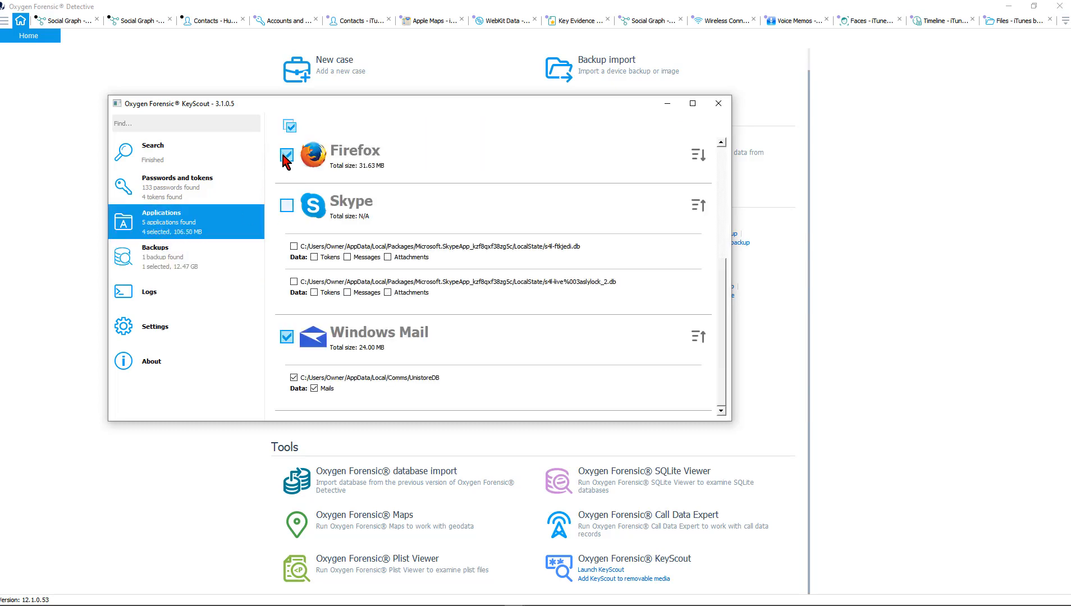
# - Reselect all 5 applications (261.75 MB) and view the 12.47 GB iPhone X backup
pyautogui.click(286, 206)
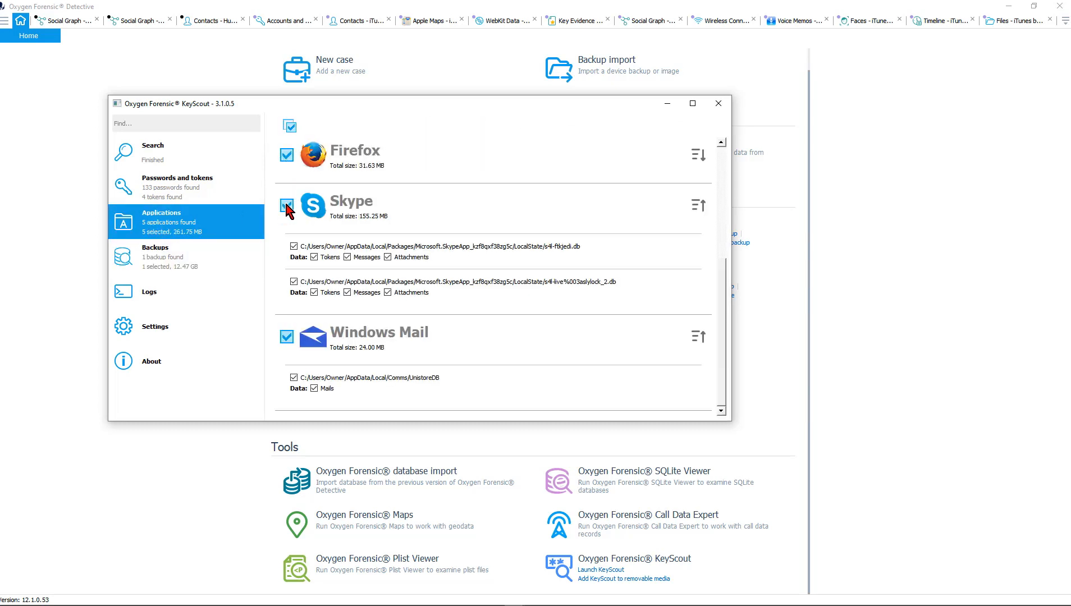
pyautogui.click(177, 183)
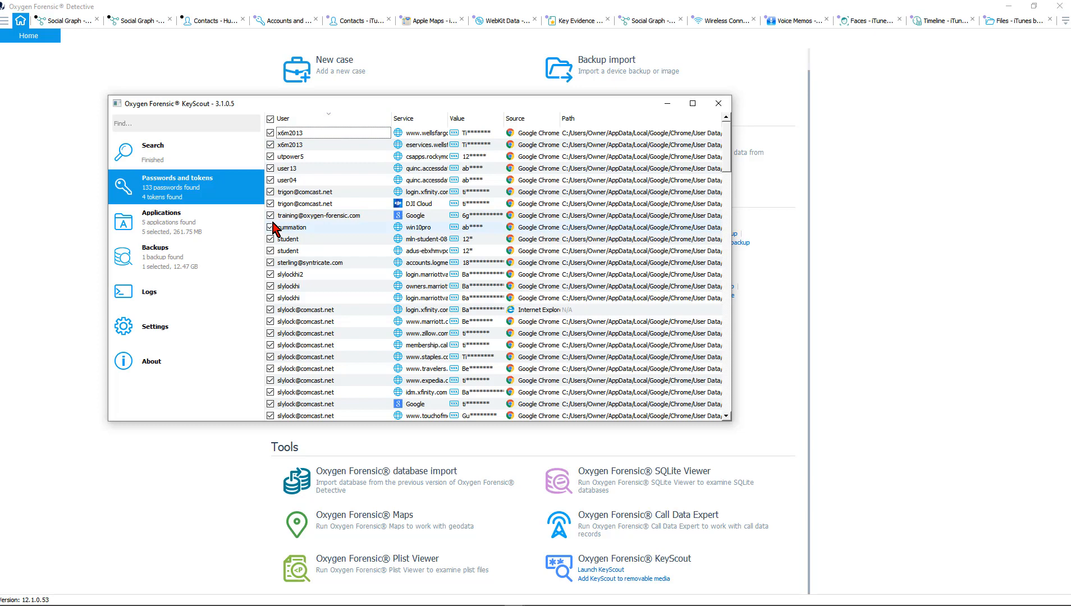
pyautogui.click(163, 257)
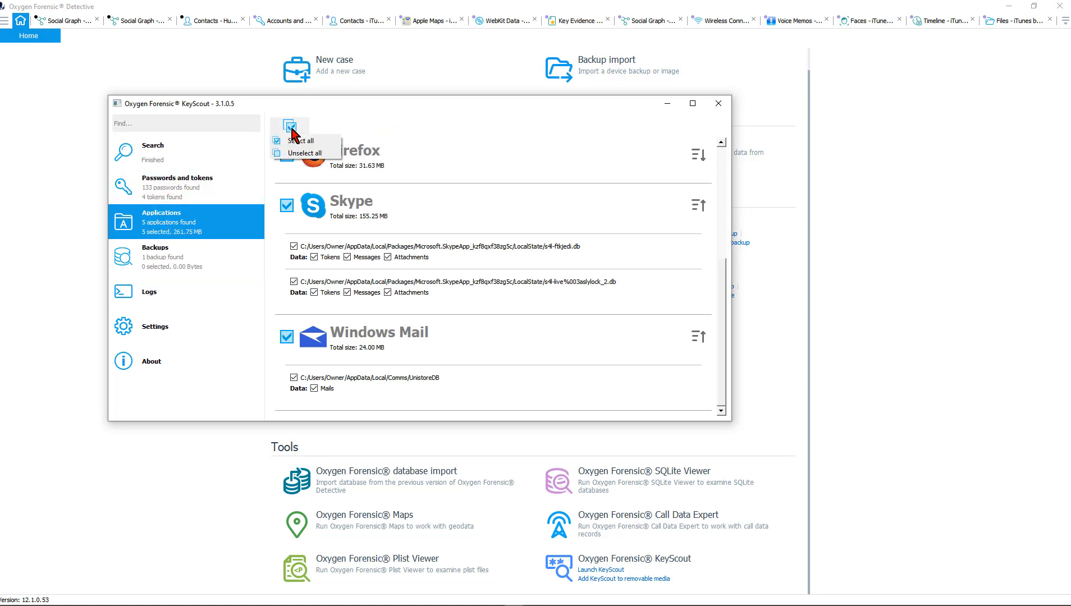
pyautogui.click(304, 153)
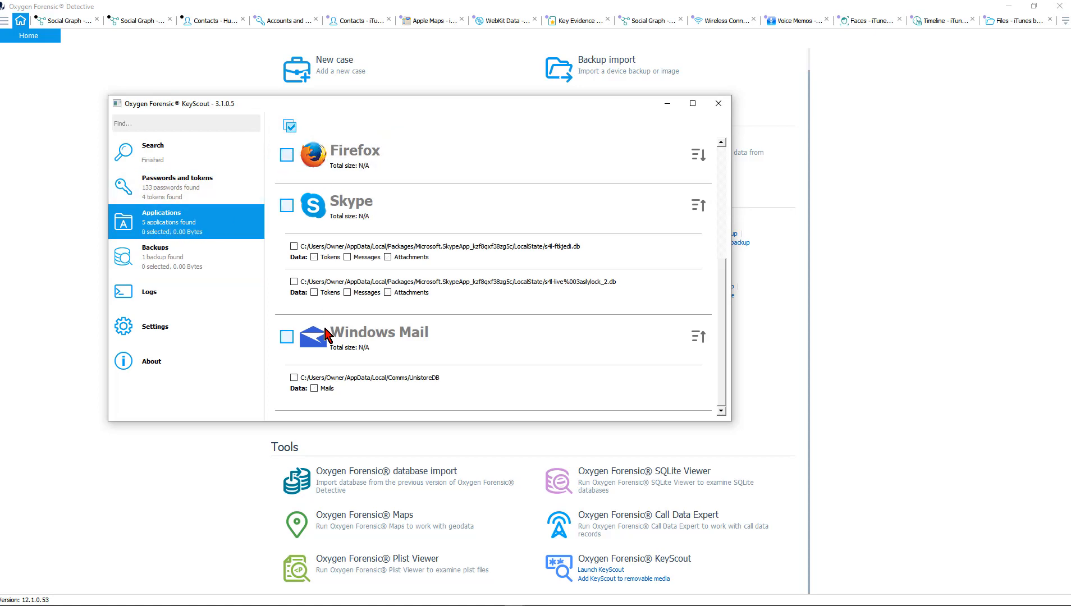
pyautogui.click(177, 186)
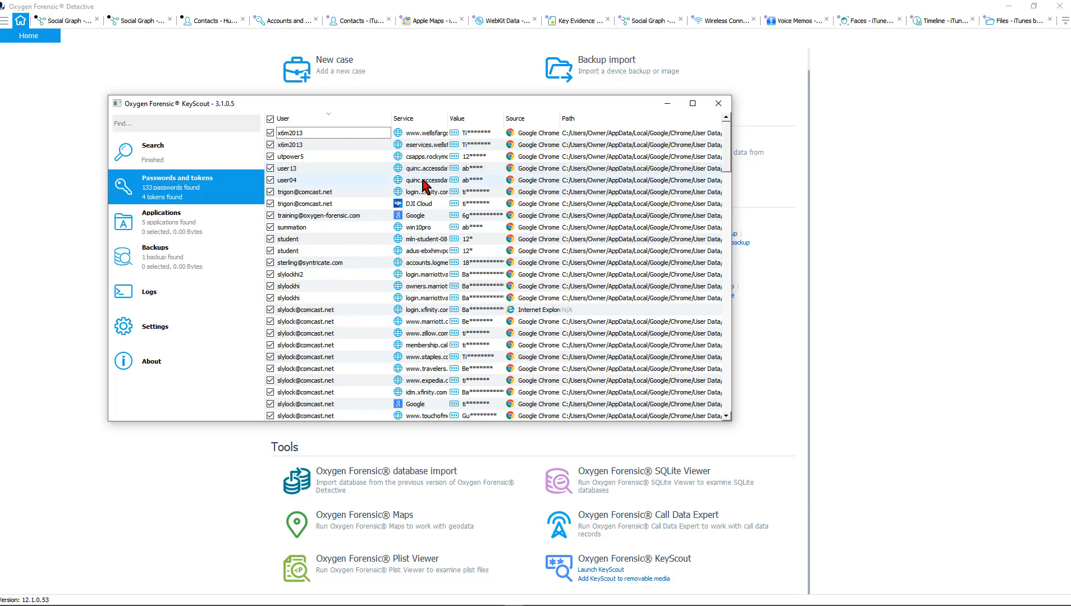
pyautogui.moveTo(470, 193)
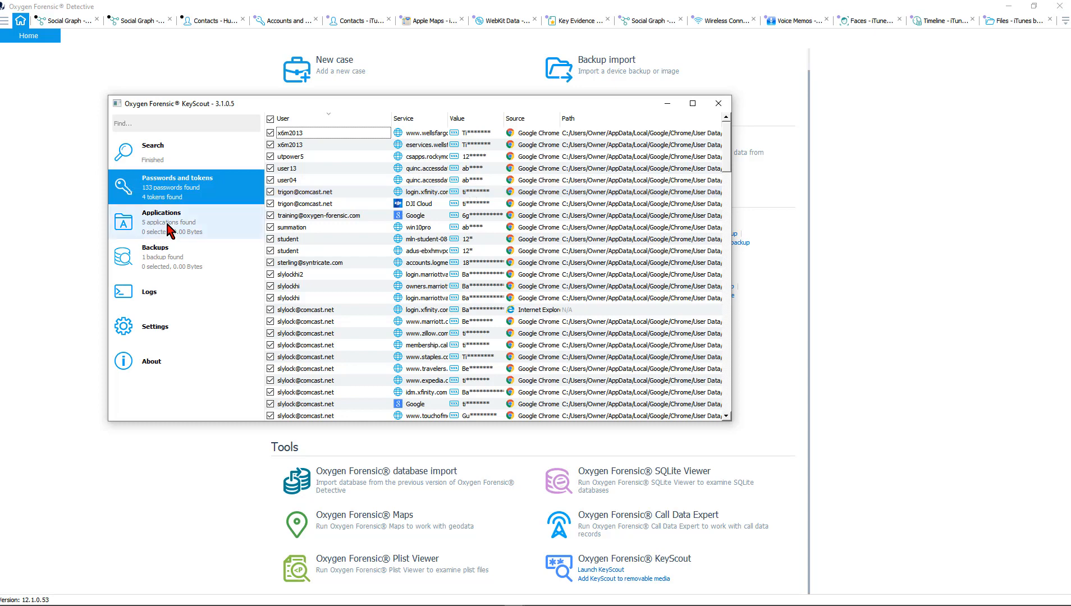
pyautogui.click(161, 213)
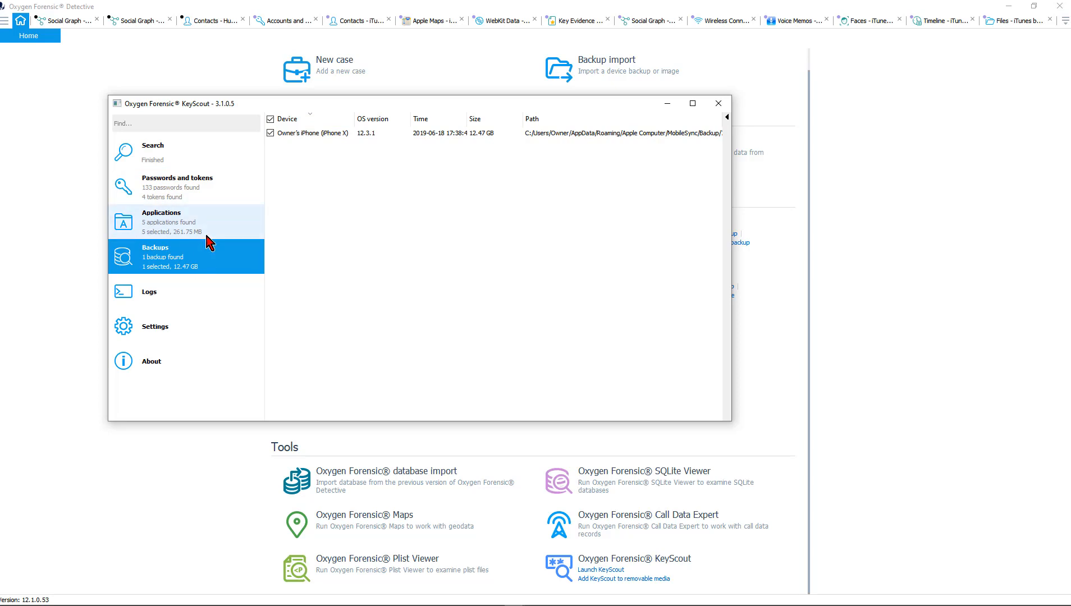
# - Check the search log and available search modes, then close KeyScout
pyautogui.click(150, 292)
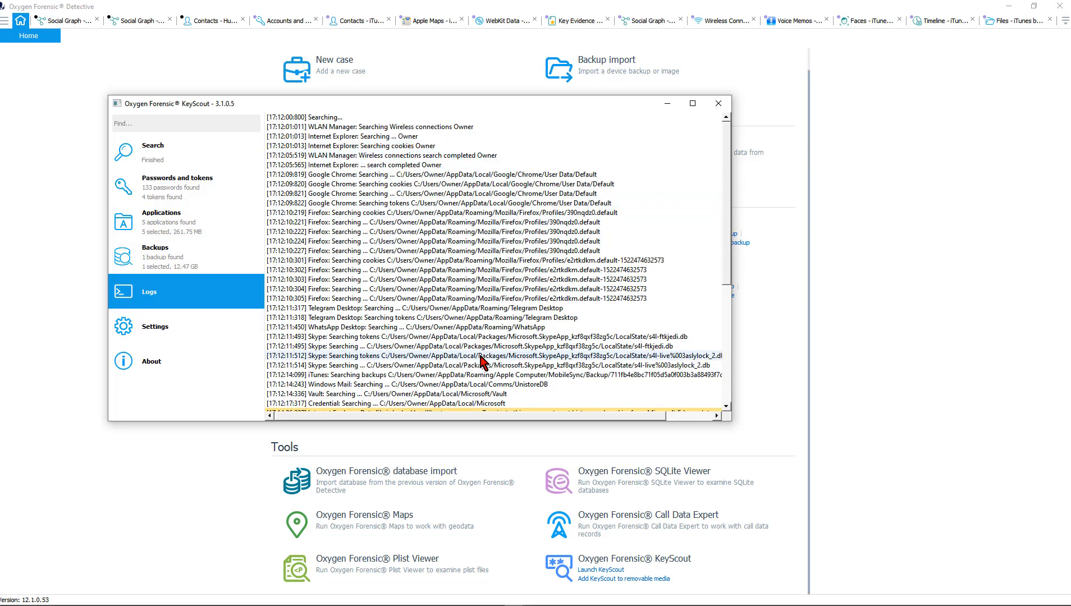
pyautogui.click(153, 152)
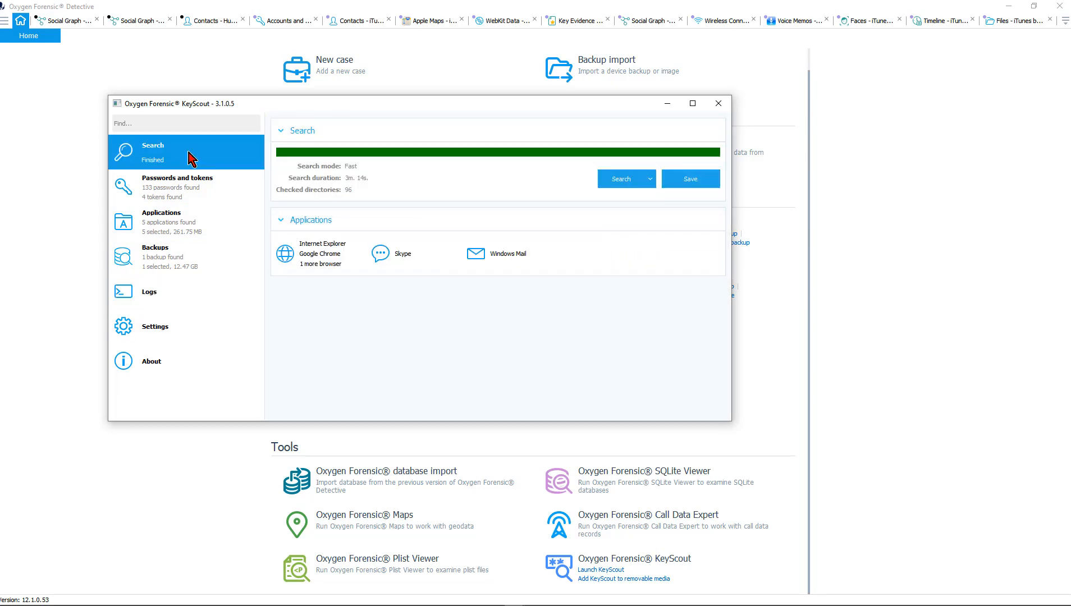
pyautogui.click(649, 179)
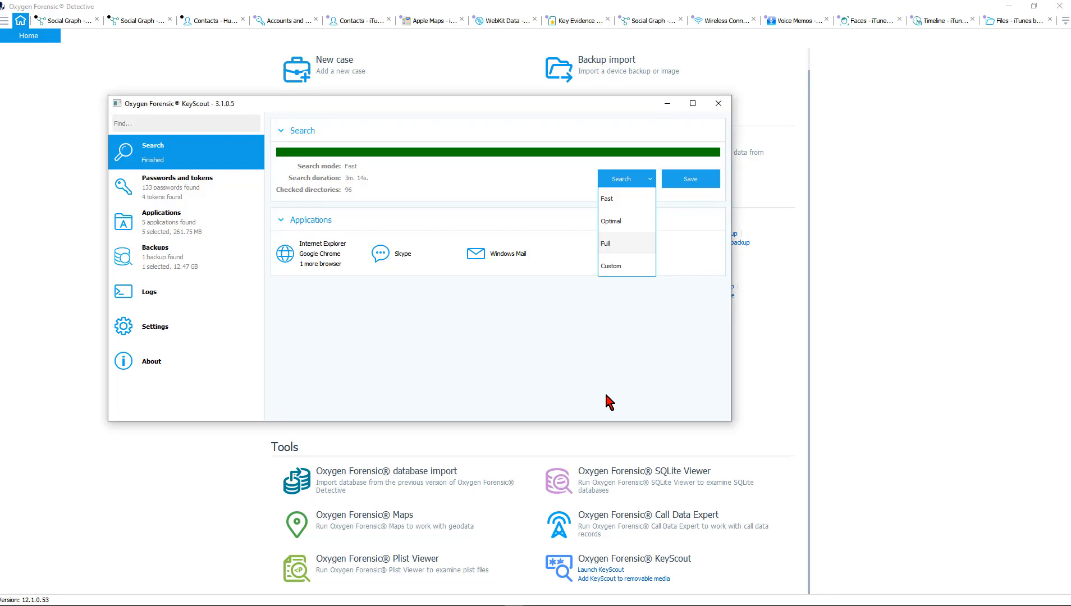
pyautogui.click(719, 103)
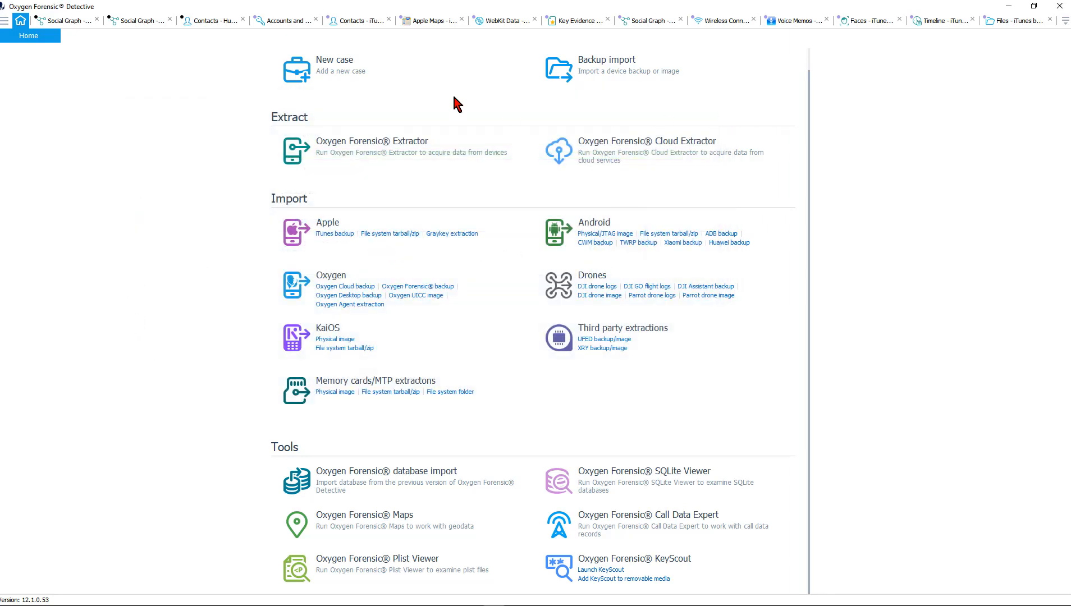
pyautogui.click(7, 21)
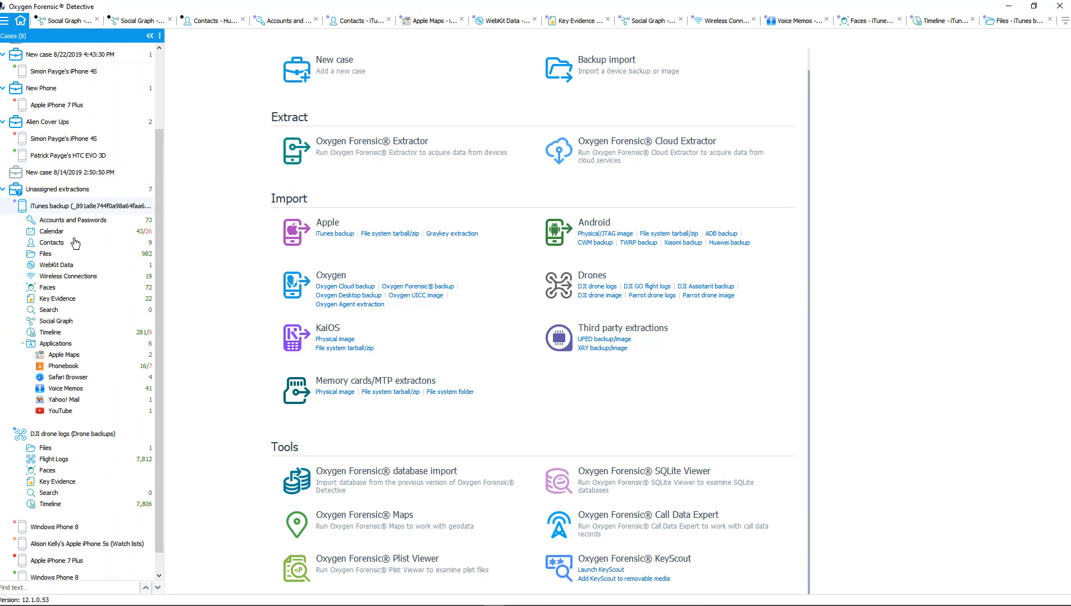
pyautogui.scroll(-3)
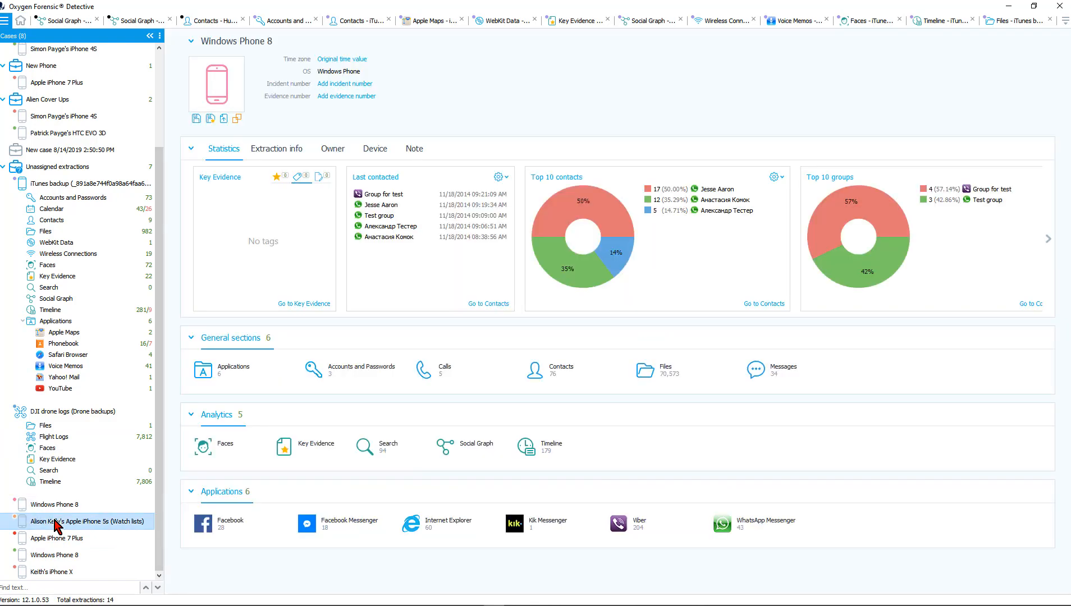
pyautogui.click(68, 522)
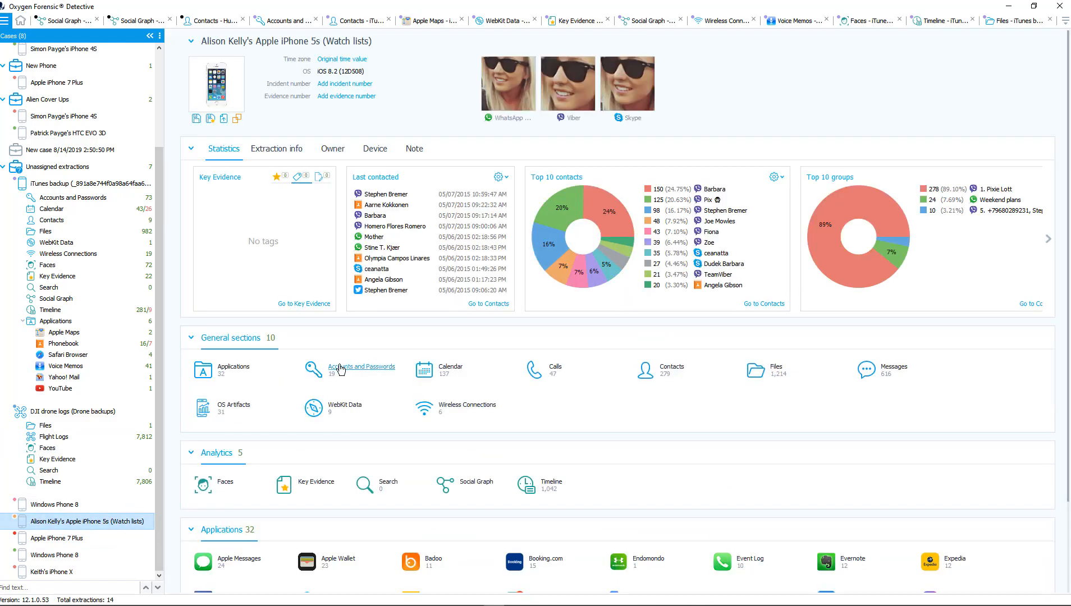
pyautogui.click(362, 367)
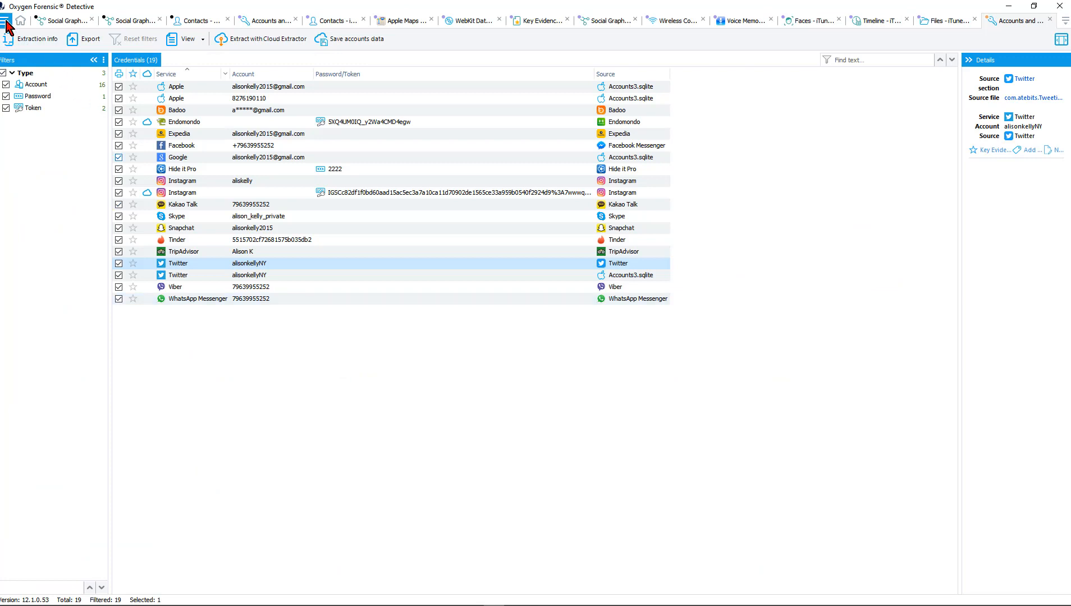
# - Filter credentials by Account and Token types: 16 accounts, 1 password, 2 tokens
pyautogui.click(15, 20)
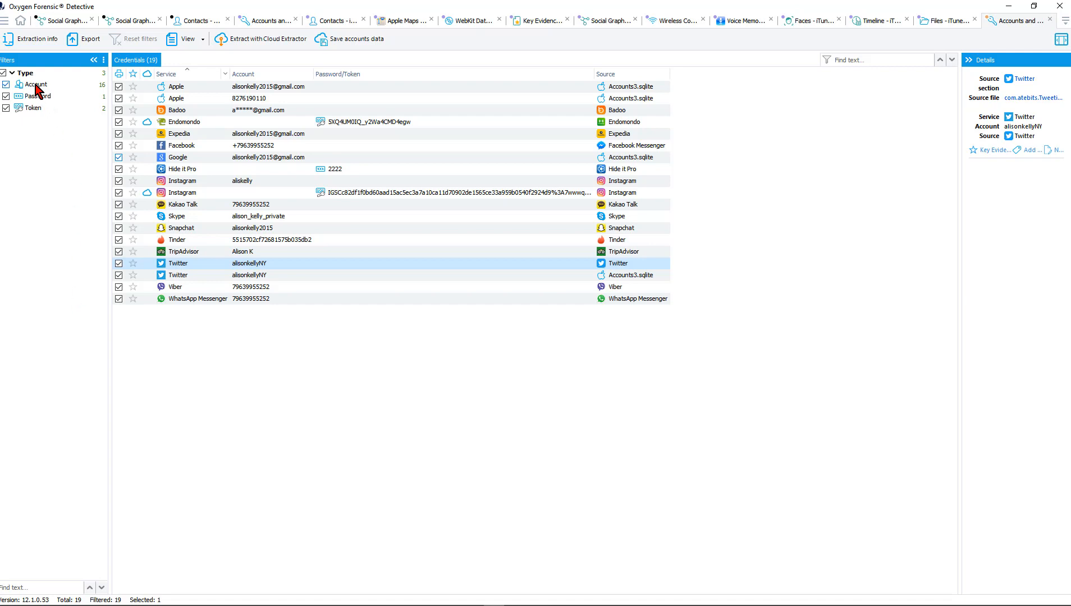
pyautogui.click(37, 96)
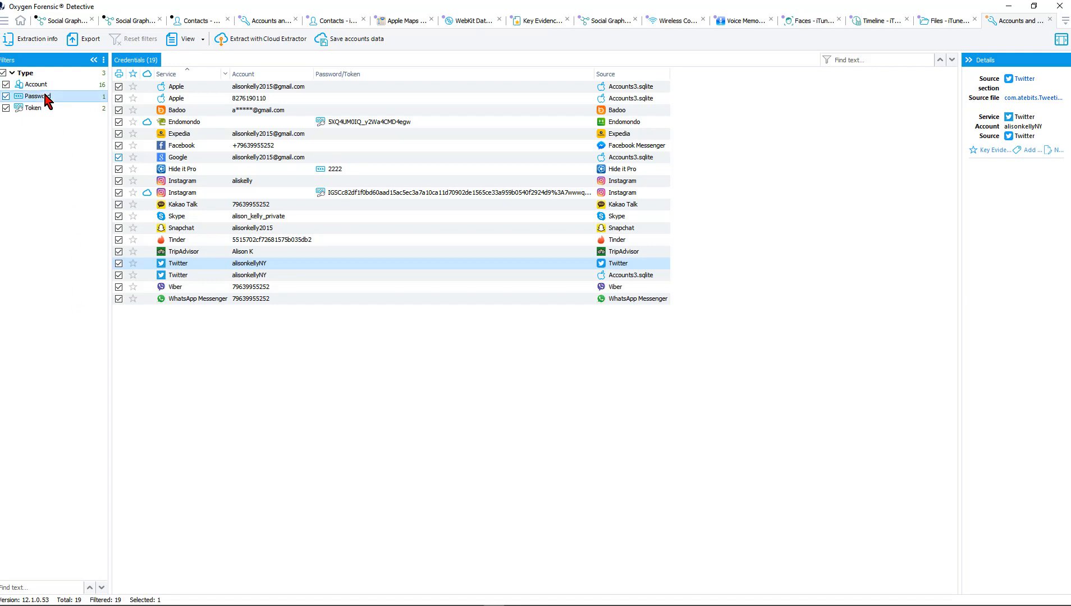
pyautogui.click(35, 108)
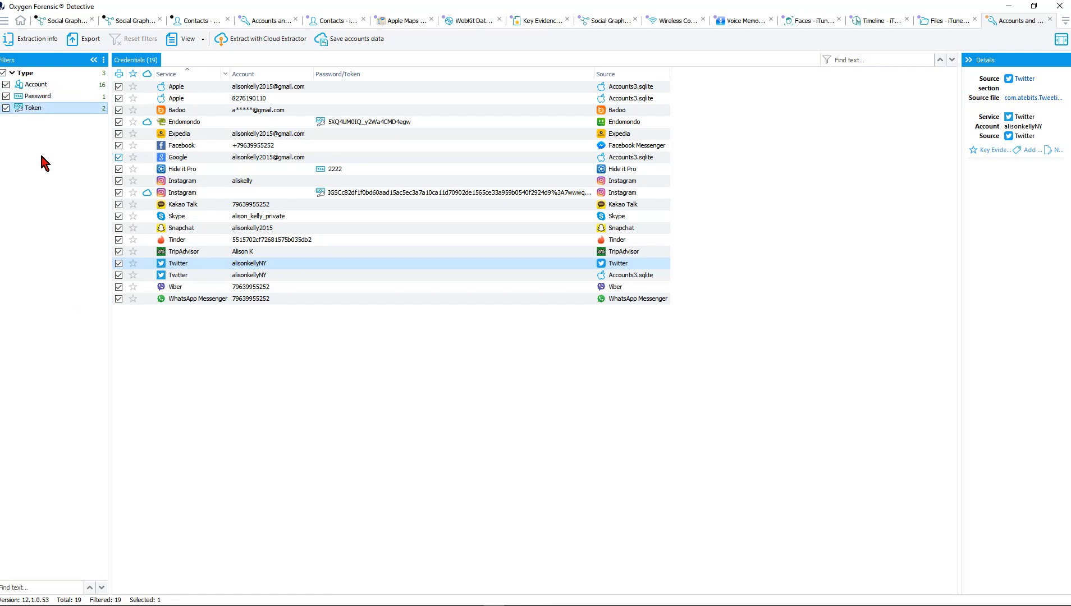
pyautogui.moveTo(232, 194)
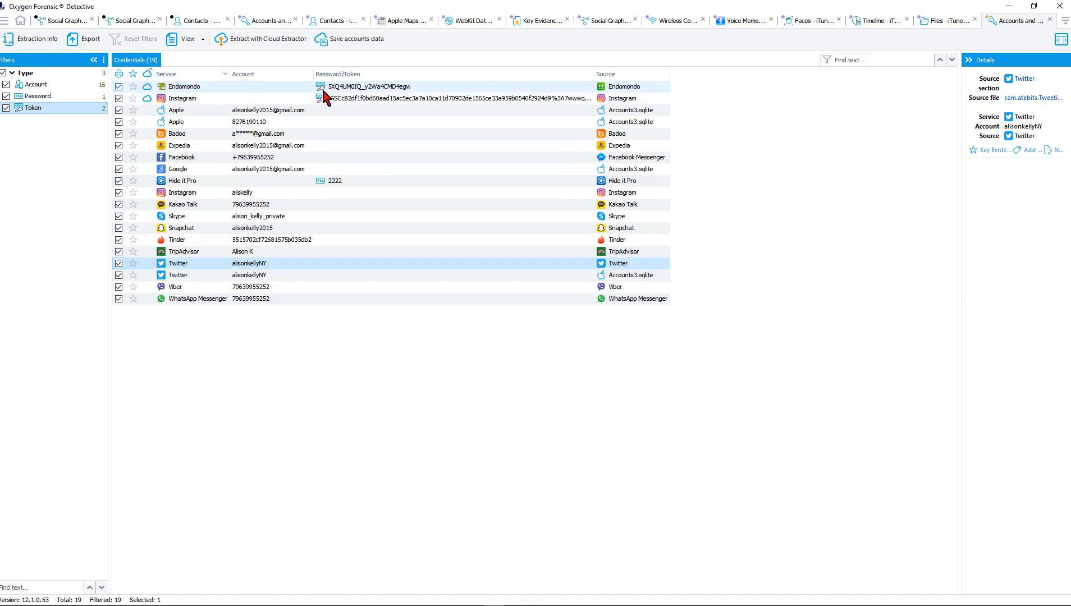
pyautogui.moveTo(262, 38)
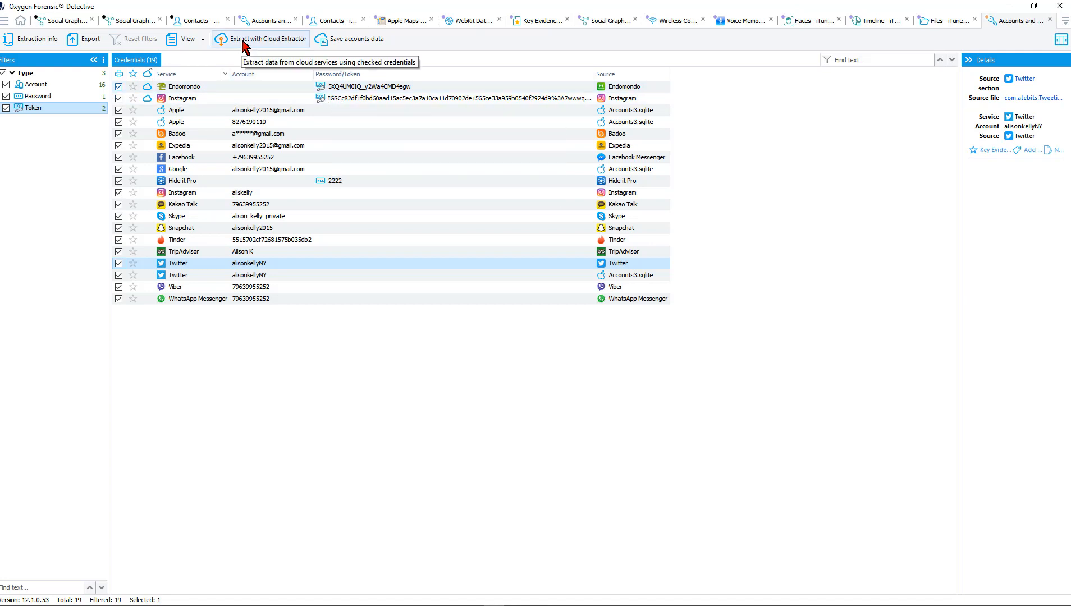
pyautogui.moveTo(258, 66)
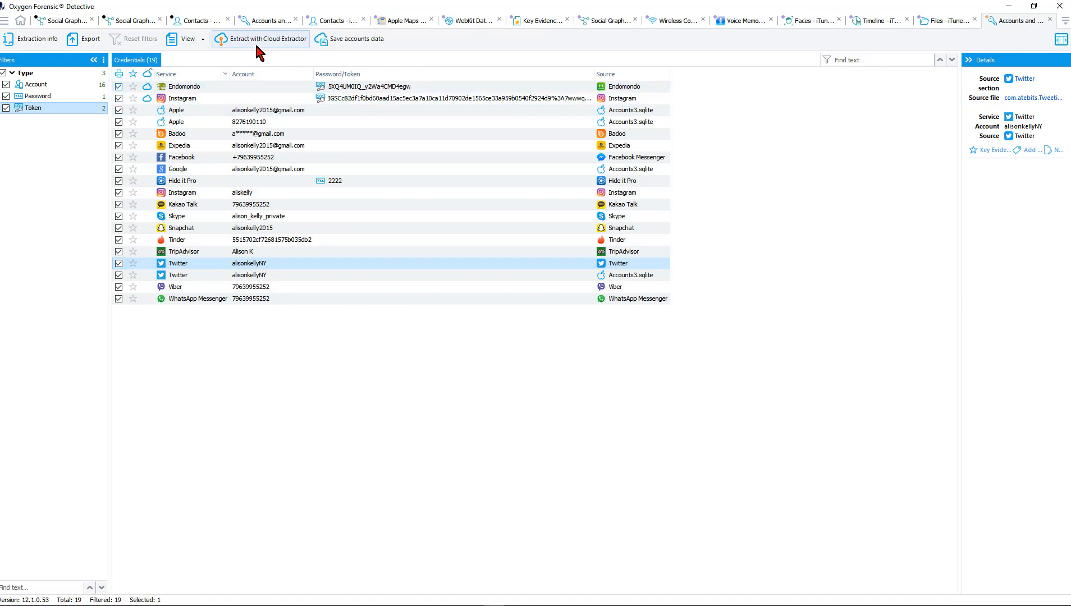
pyautogui.moveTo(261, 53)
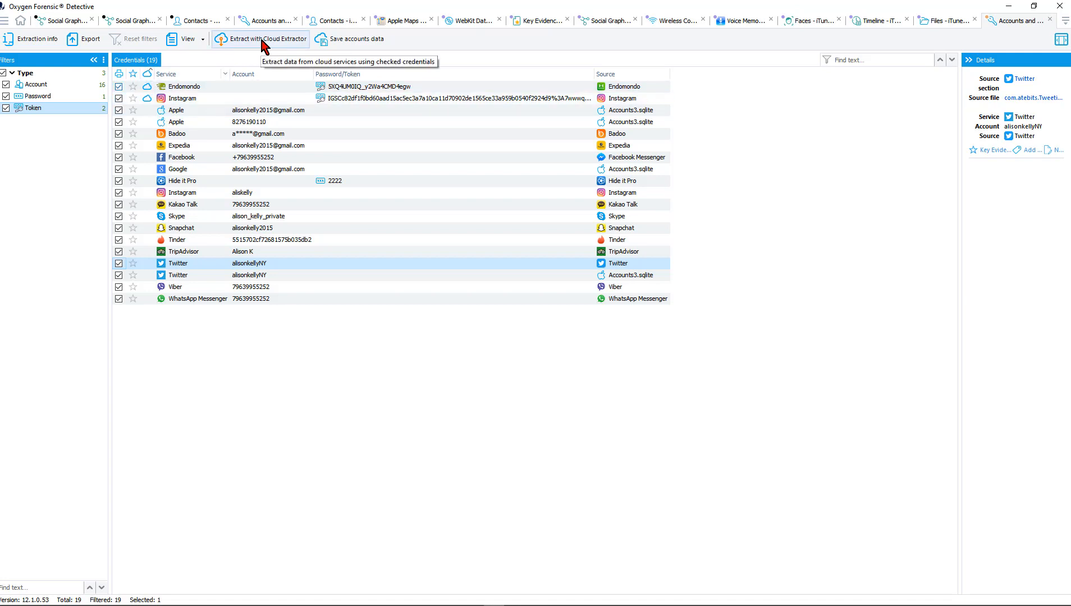
pyautogui.moveTo(360, 40)
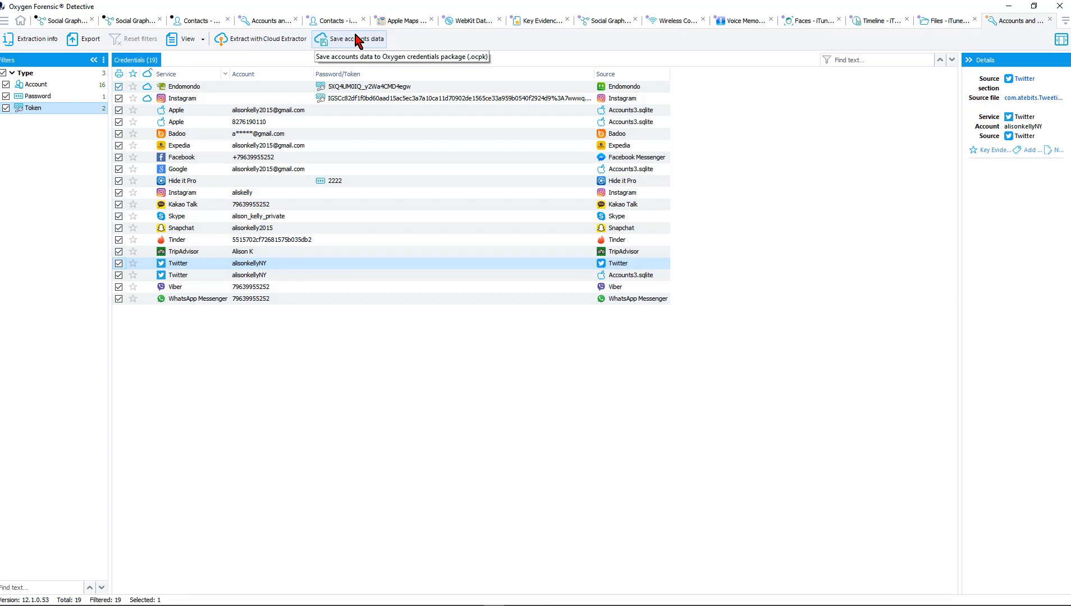
pyautogui.moveTo(359, 41)
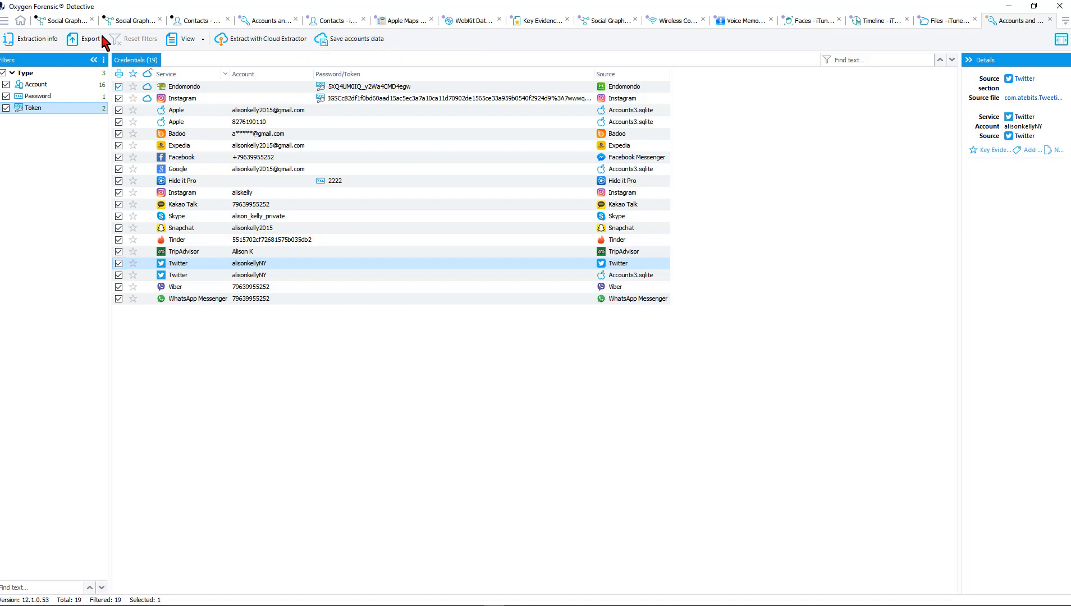
# - Return to the Home page and launch Oxygen Forensic Cloud Extractor 6.1.0.41
pyautogui.click(21, 21)
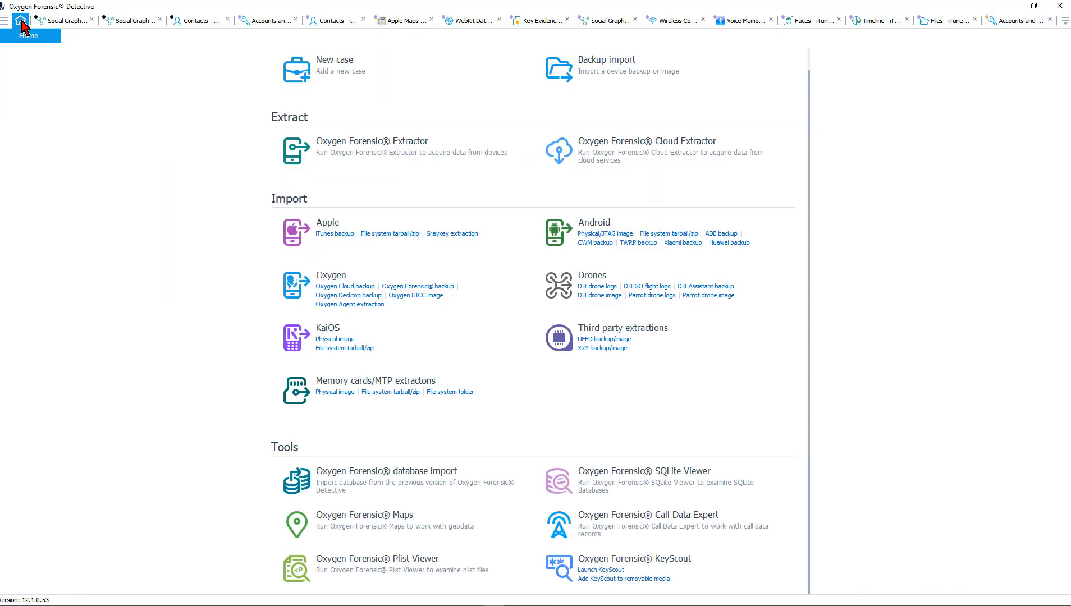
pyautogui.moveTo(619, 156)
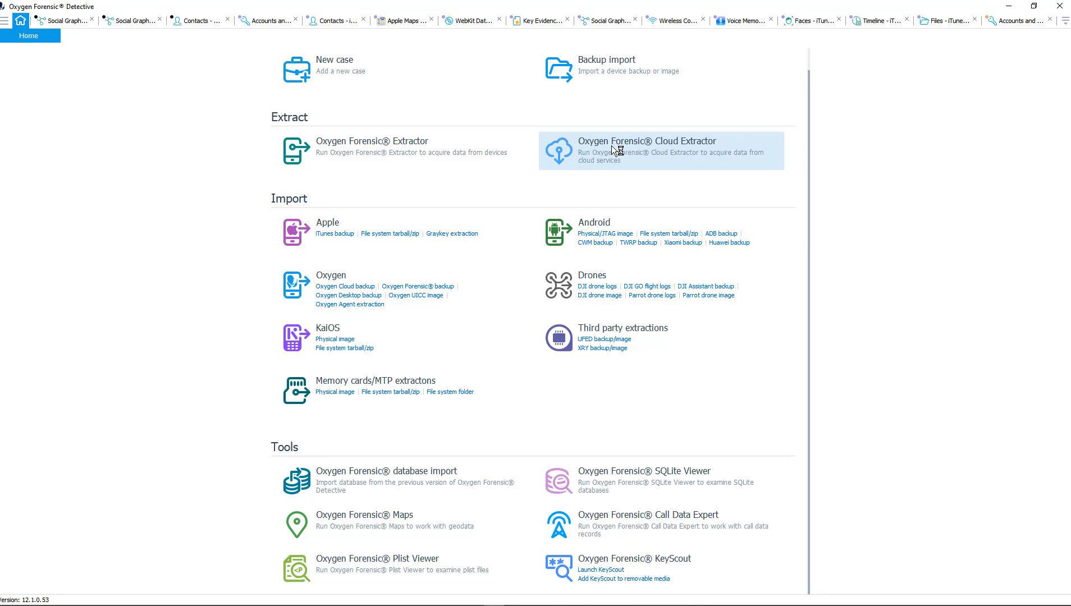
pyautogui.click(647, 141)
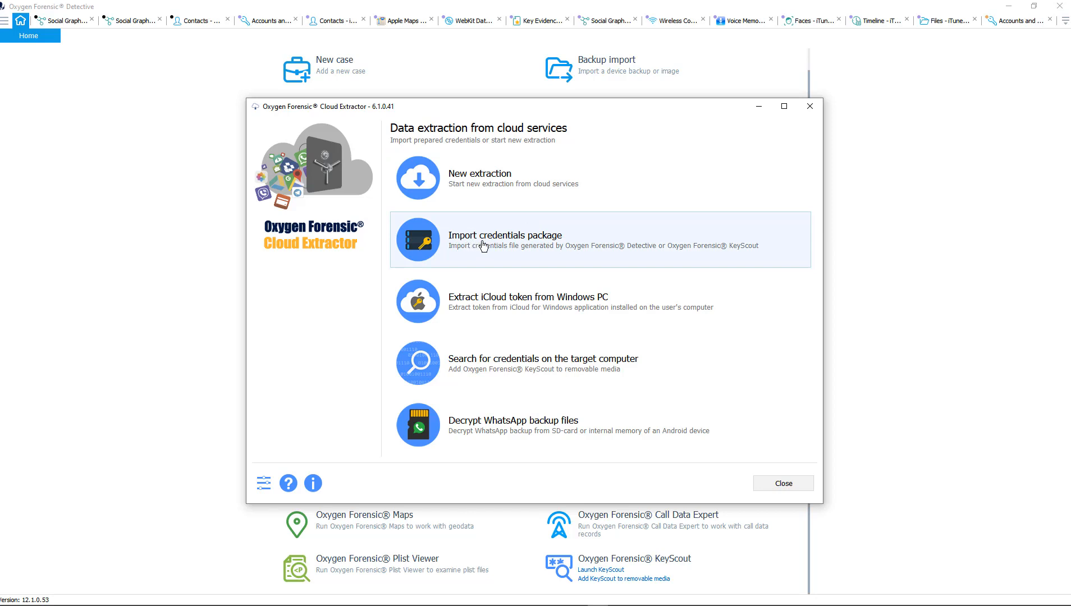
pyautogui.moveTo(508, 257)
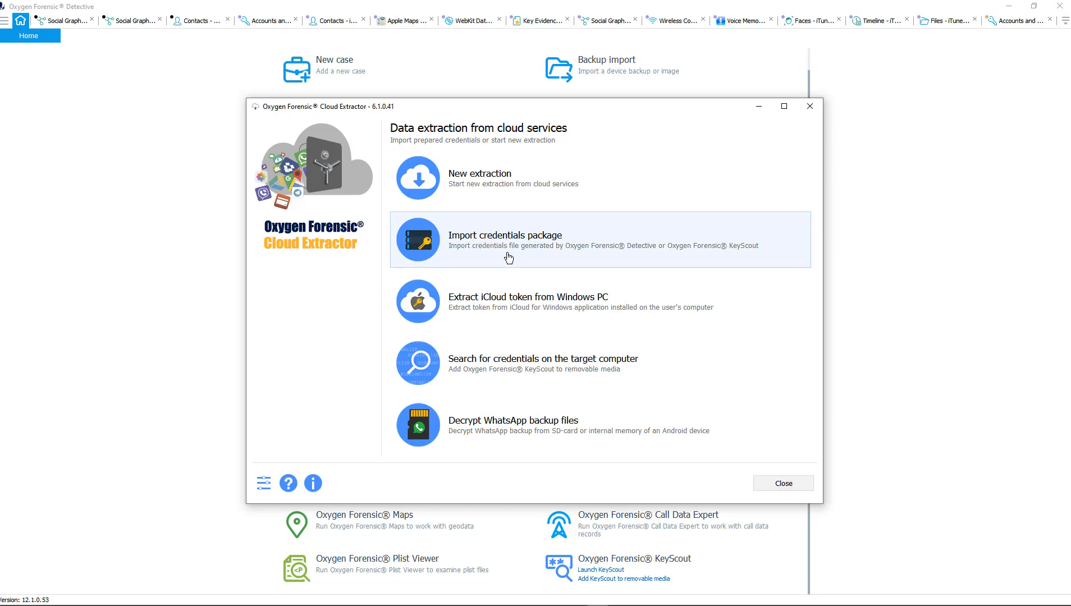
pyautogui.moveTo(536, 261)
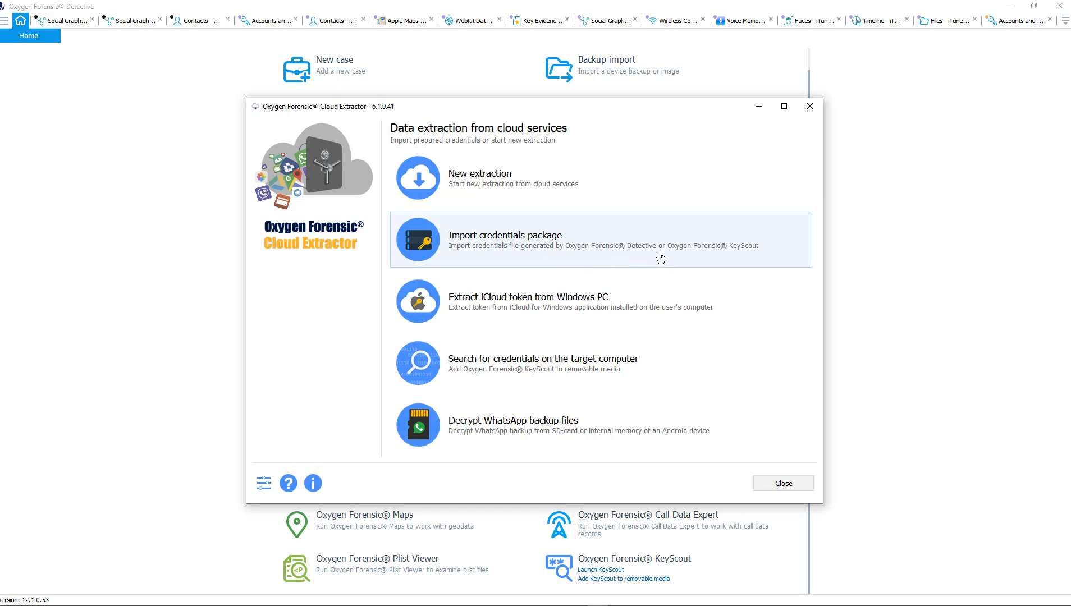
pyautogui.moveTo(738, 264)
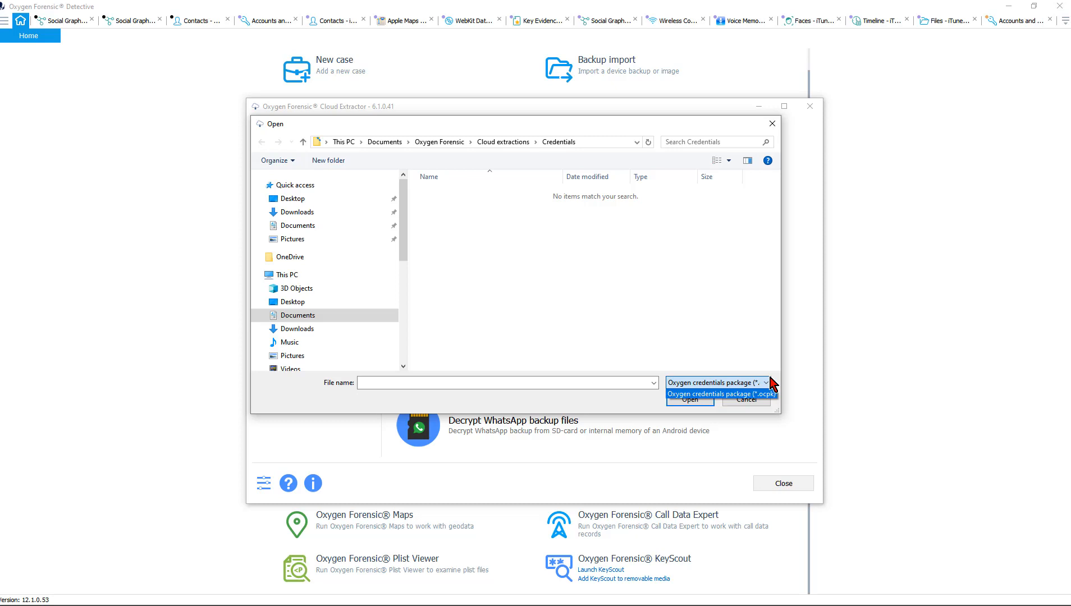
# - Keep the Oxygen credentials package (*.ocpk) filter in the empty Credentials folder
pyautogui.click(723, 394)
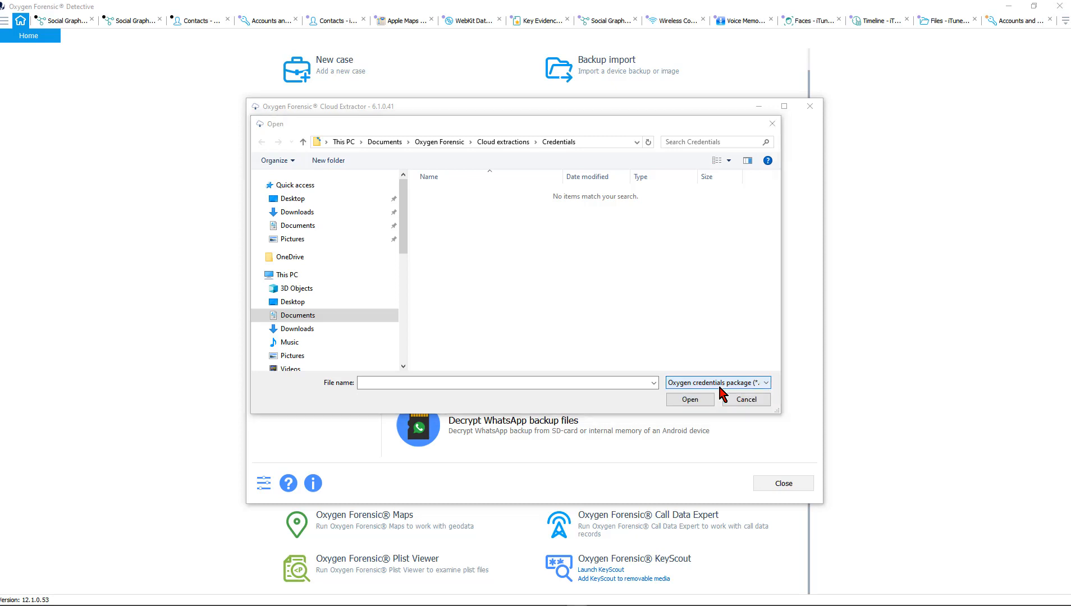